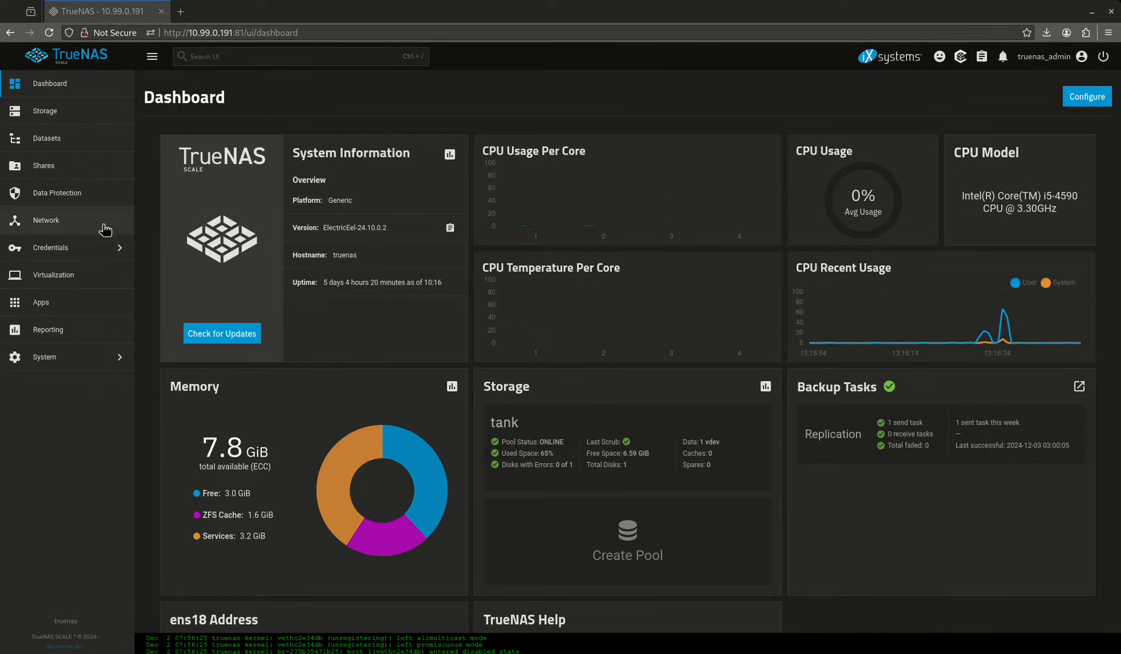
- Open the Apps page to list the installed applications
{"action": "left_click", "coordinate": [40, 302]}
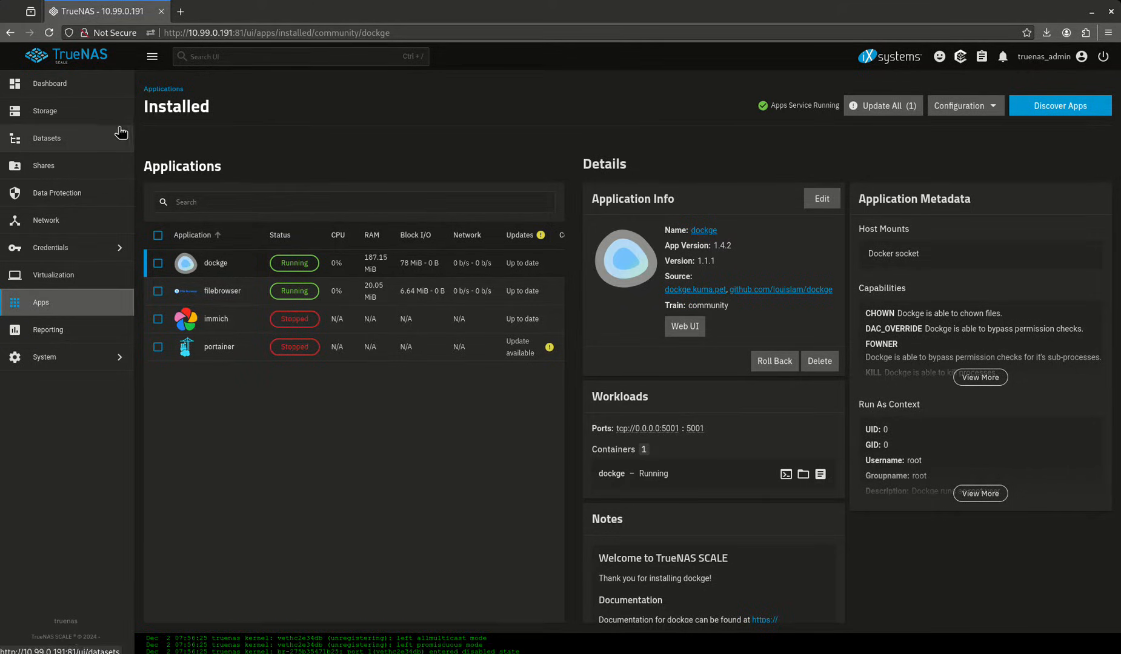
- Create a 'homeassistant' dataset under tank/configs using the Apps preset
{"action": "left_click", "coordinate": [46, 138]}
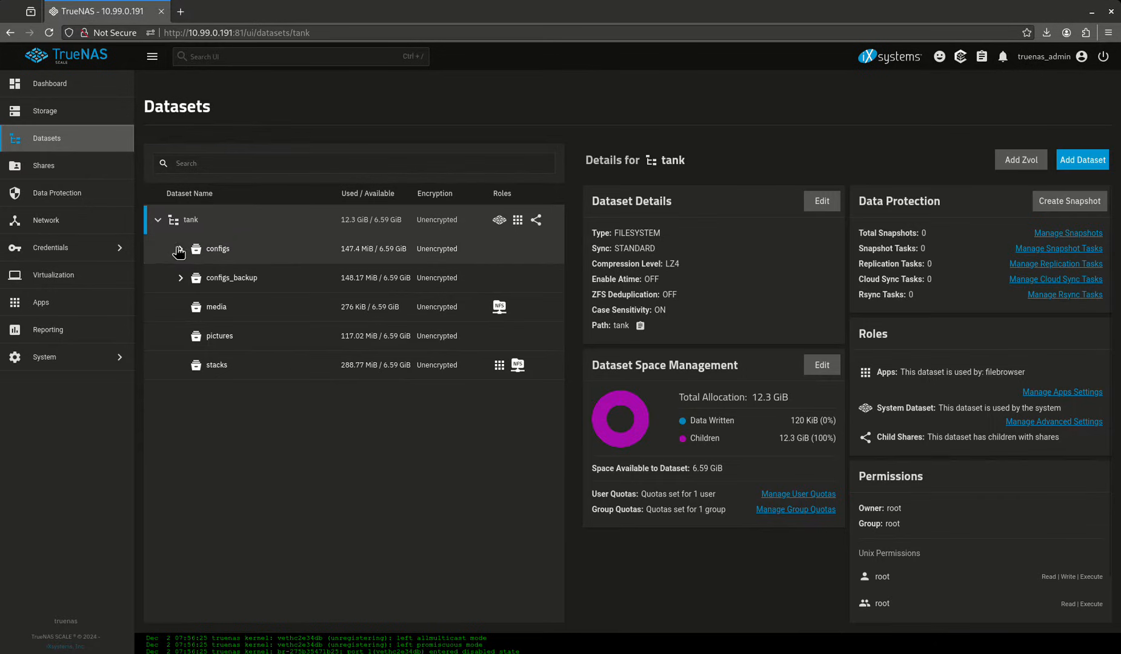
{"action": "left_click", "coordinate": [218, 249]}
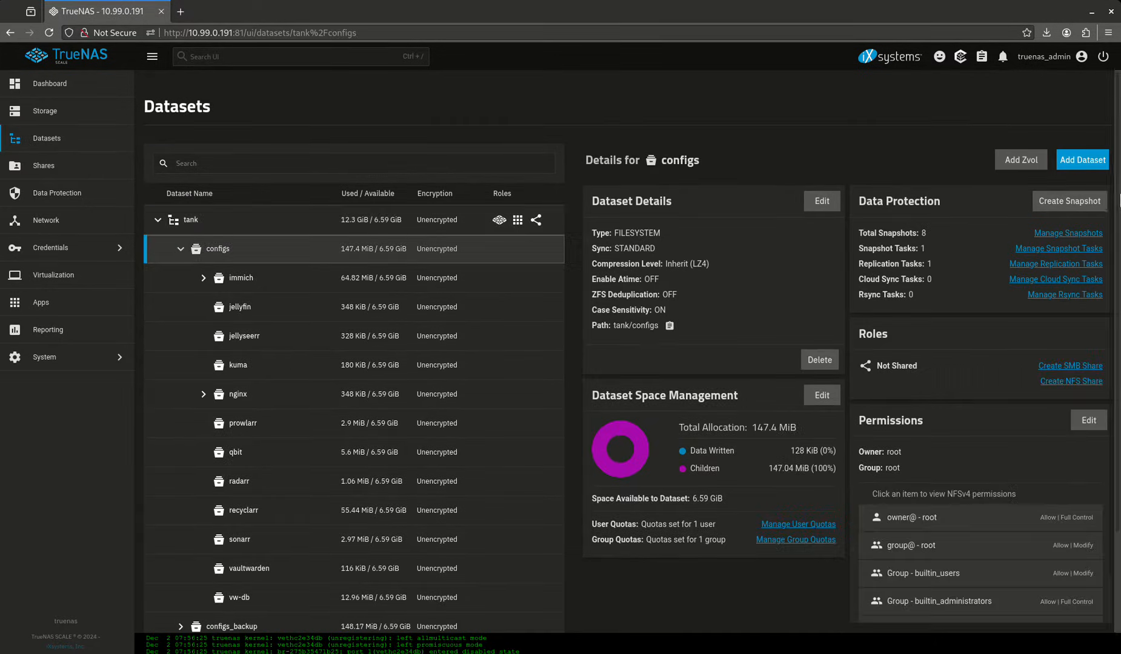
{"action": "left_click", "coordinate": [1081, 159]}
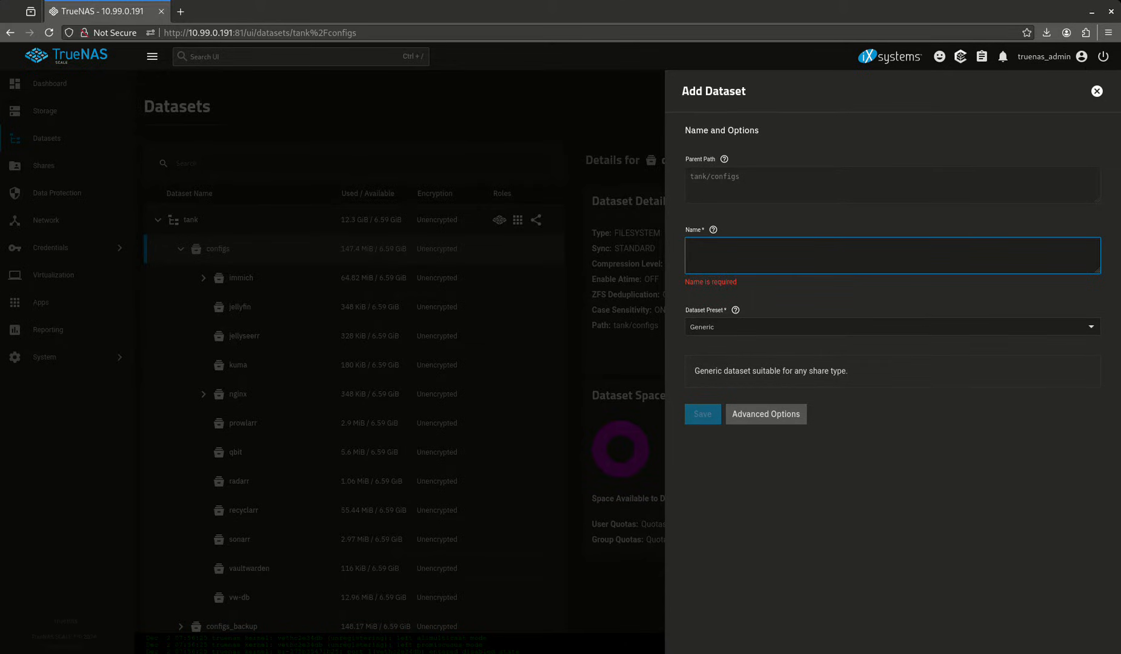
{"action": "type", "text": "homeassis"}
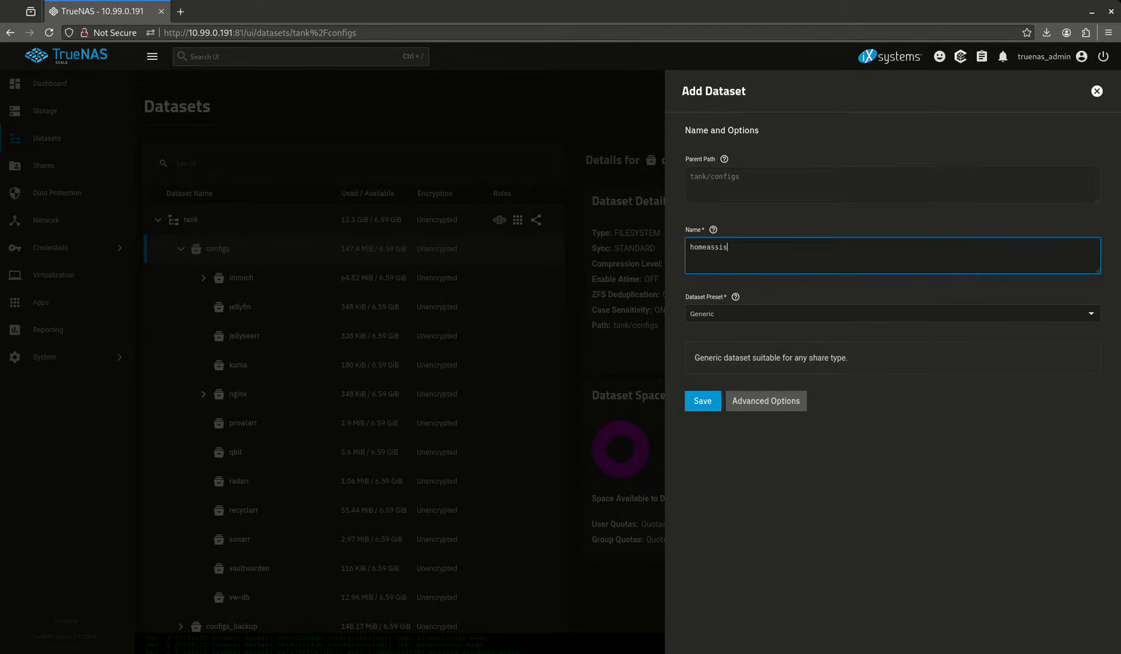
{"action": "type", "text": "tant"}
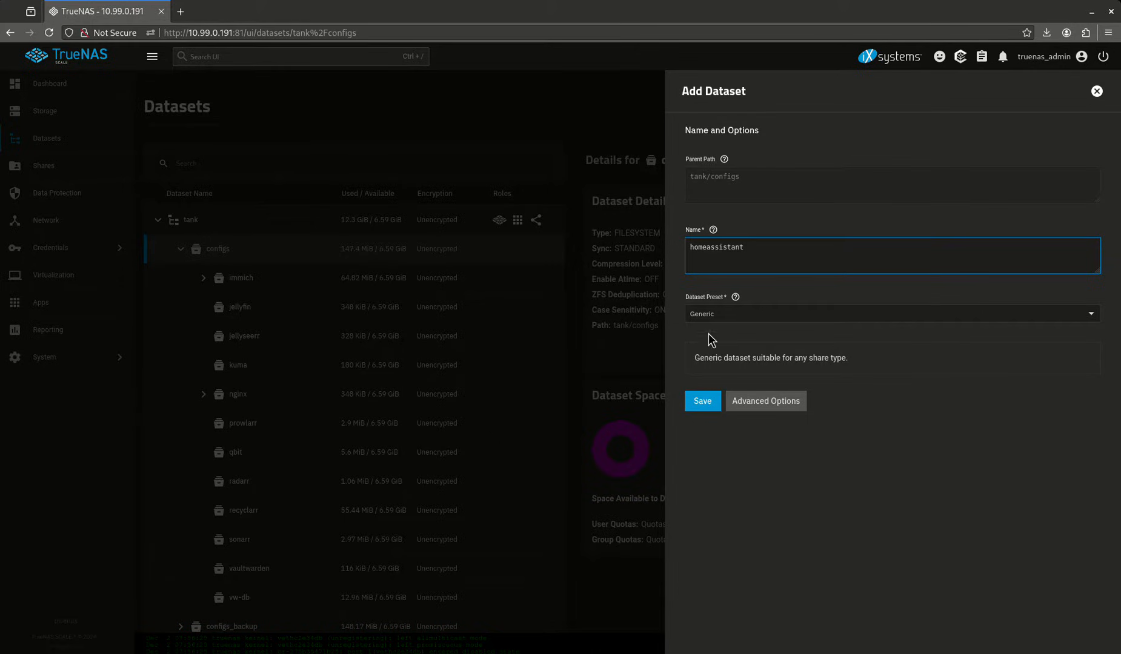
{"action": "left_click", "coordinate": [891, 313]}
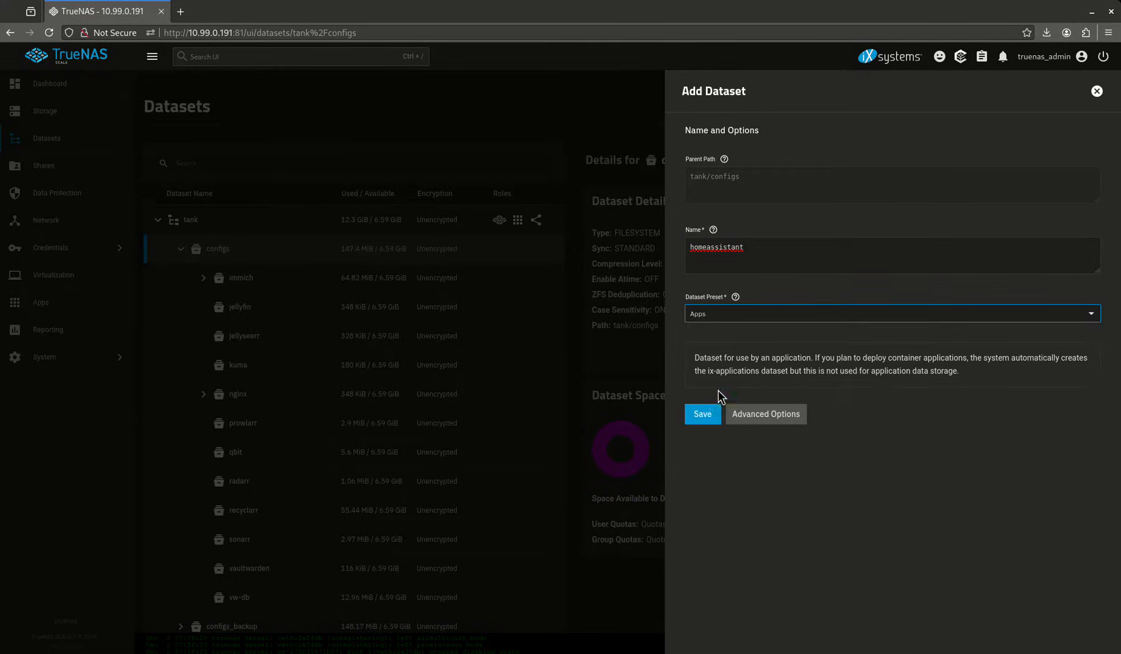
{"action": "left_click", "coordinate": [701, 414]}
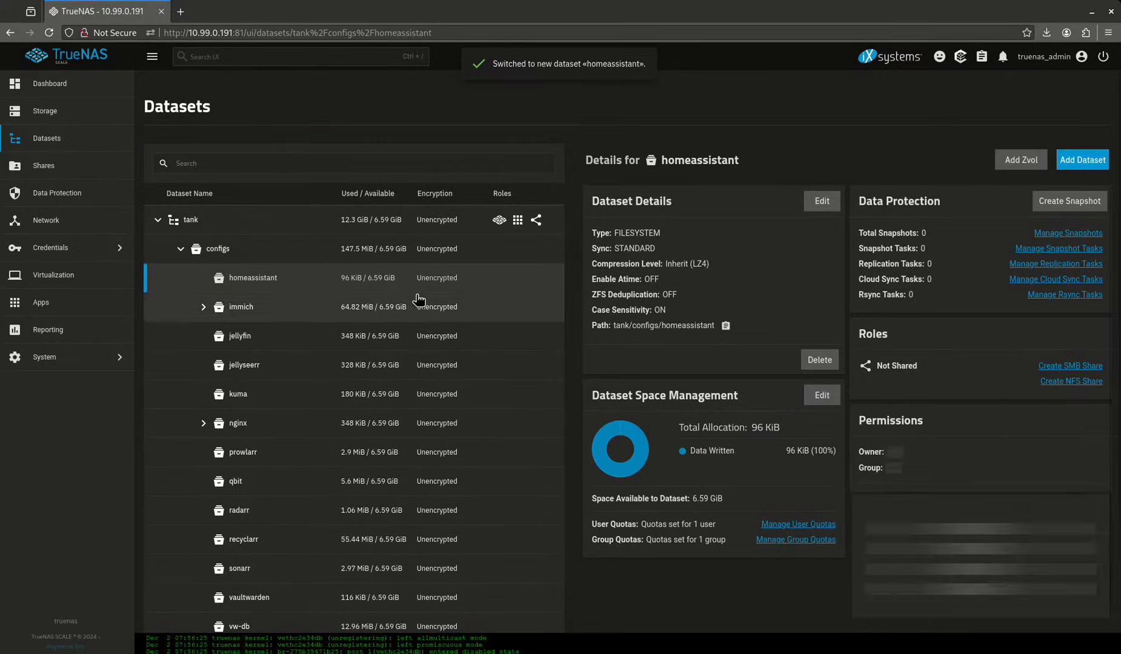
- Add a 'config' dataset with the Apps preset inside homeassistant and expand the tree
{"action": "left_click", "coordinate": [1081, 159]}
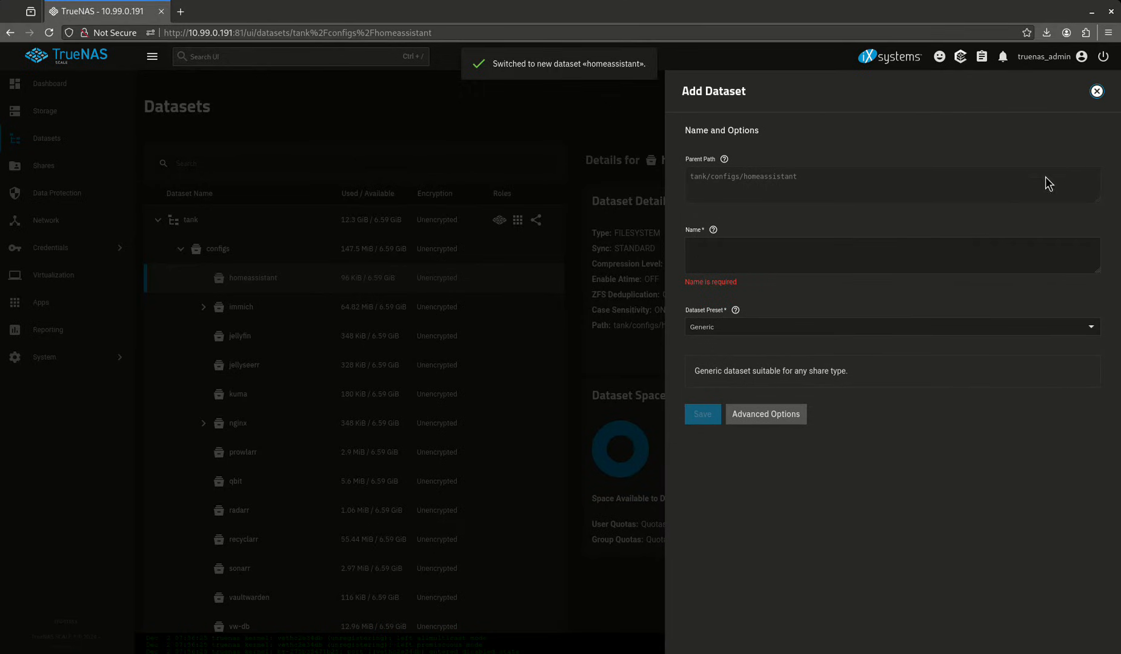
{"action": "left_click", "coordinate": [890, 255]}
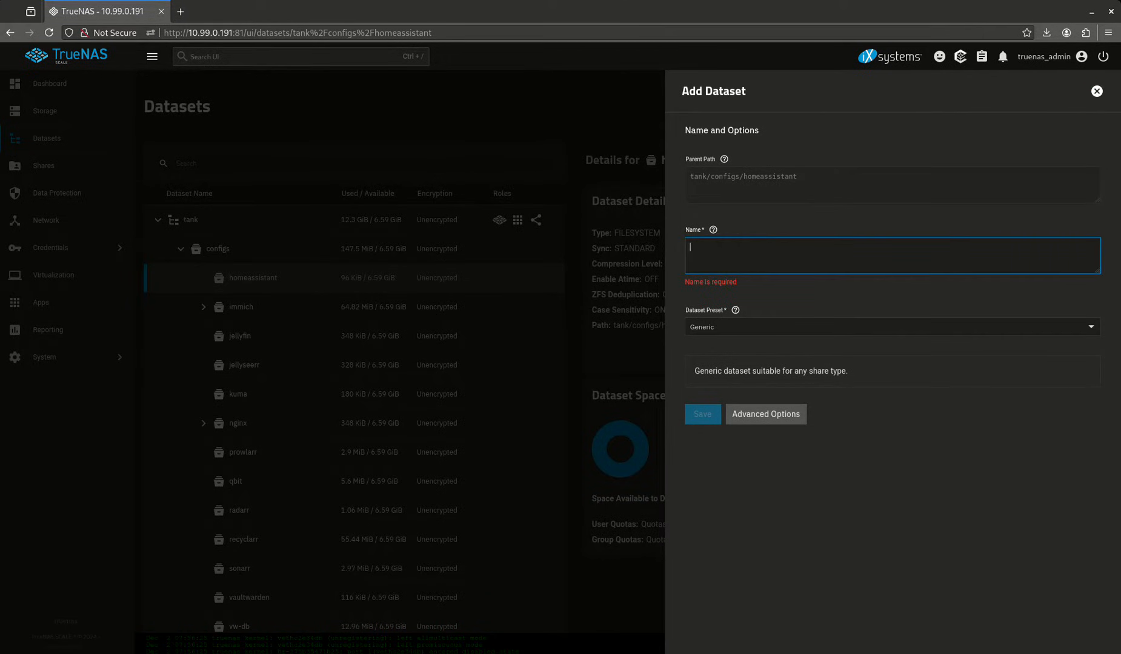
{"action": "type", "text": "config"}
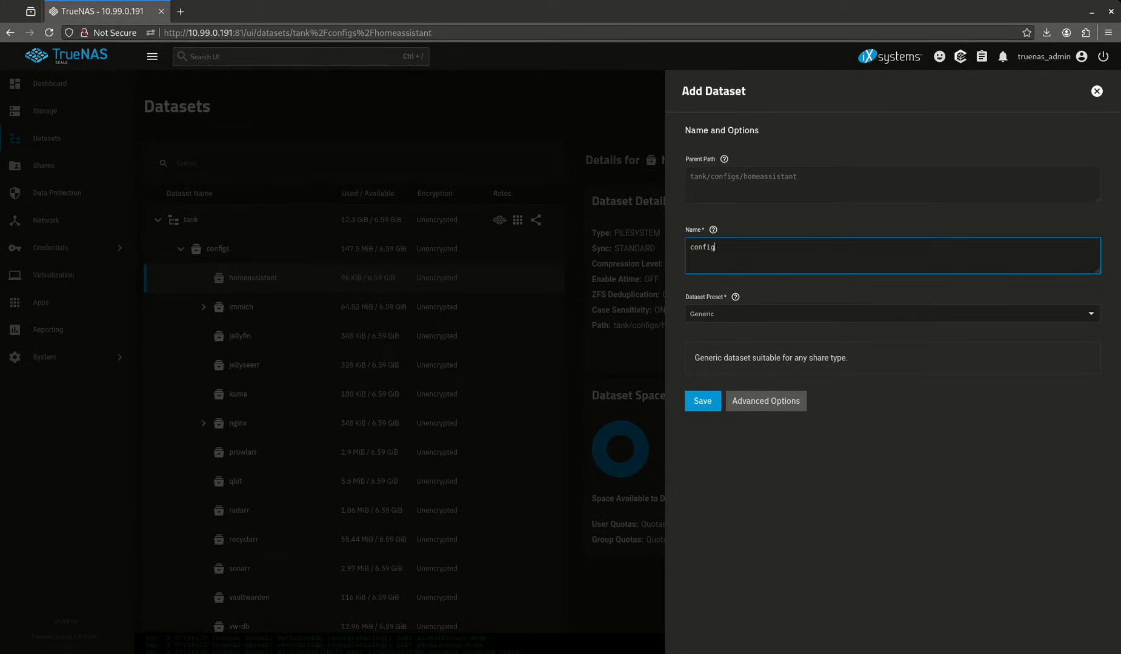
{"action": "left_click", "coordinate": [890, 314]}
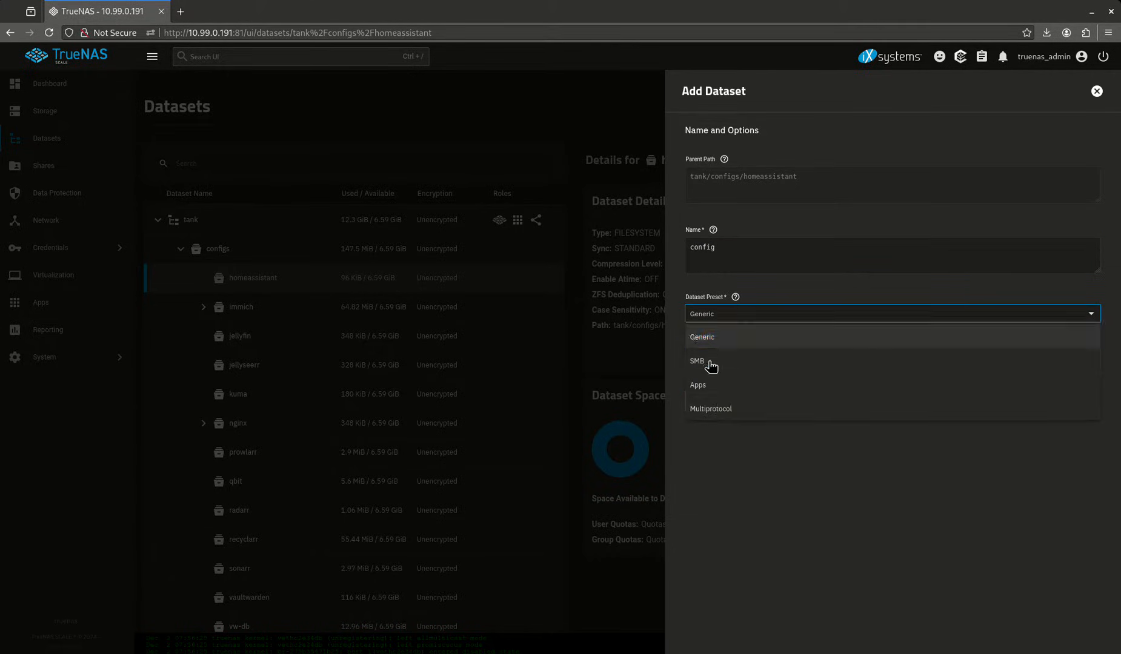
{"action": "left_click", "coordinate": [711, 408]}
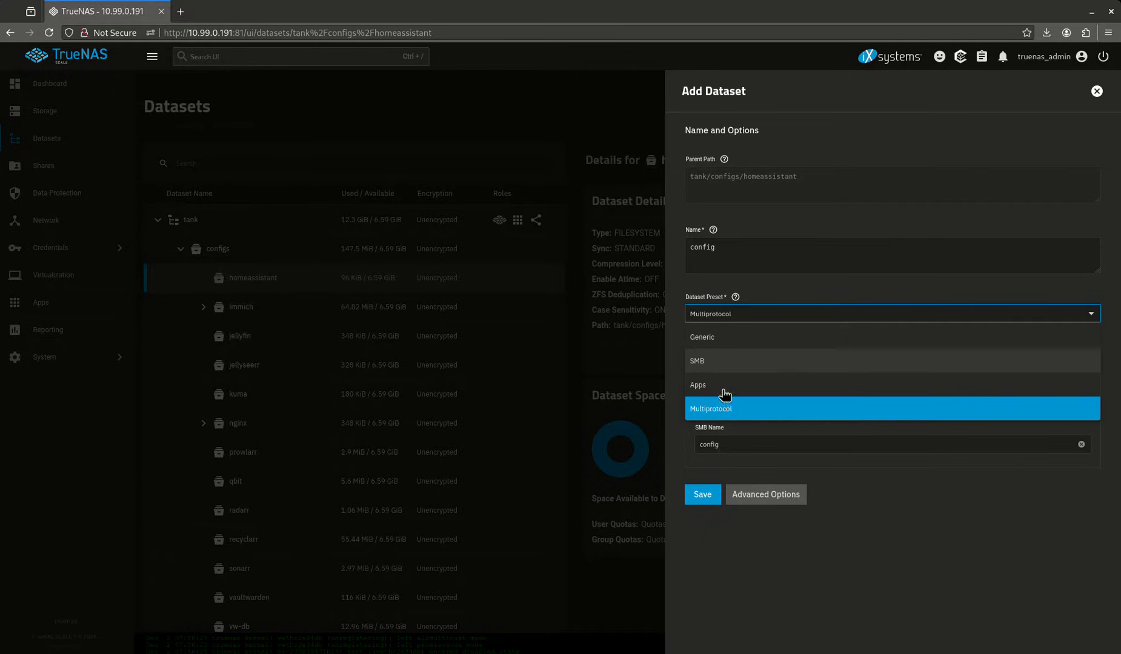
{"action": "left_click", "coordinate": [696, 385]}
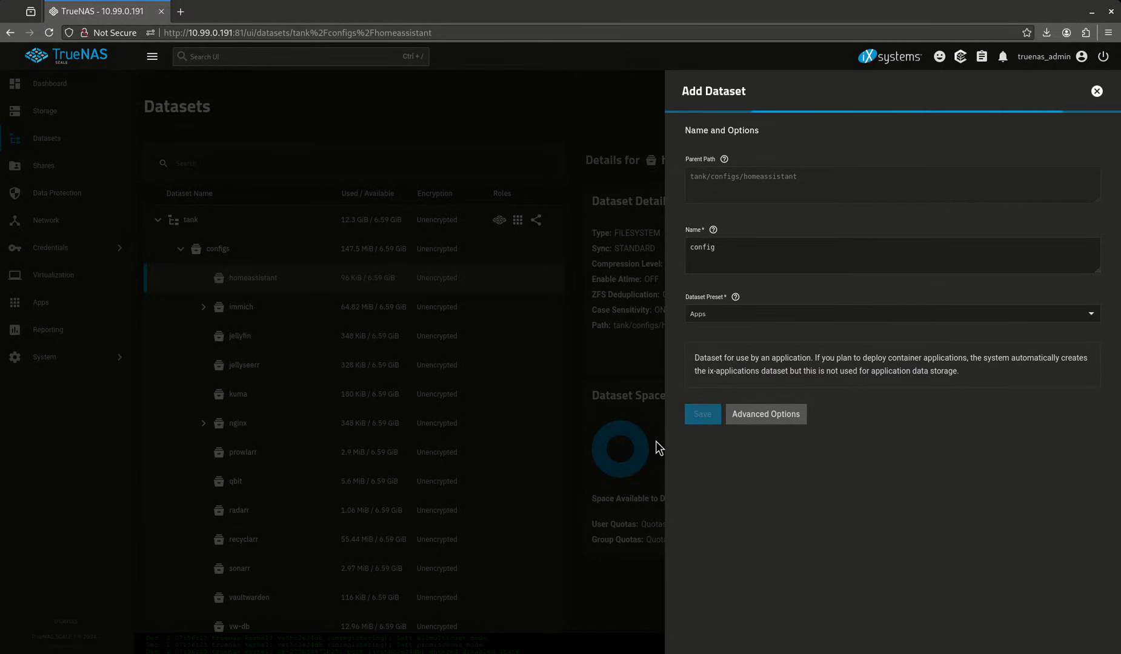
{"action": "left_click", "coordinate": [701, 413]}
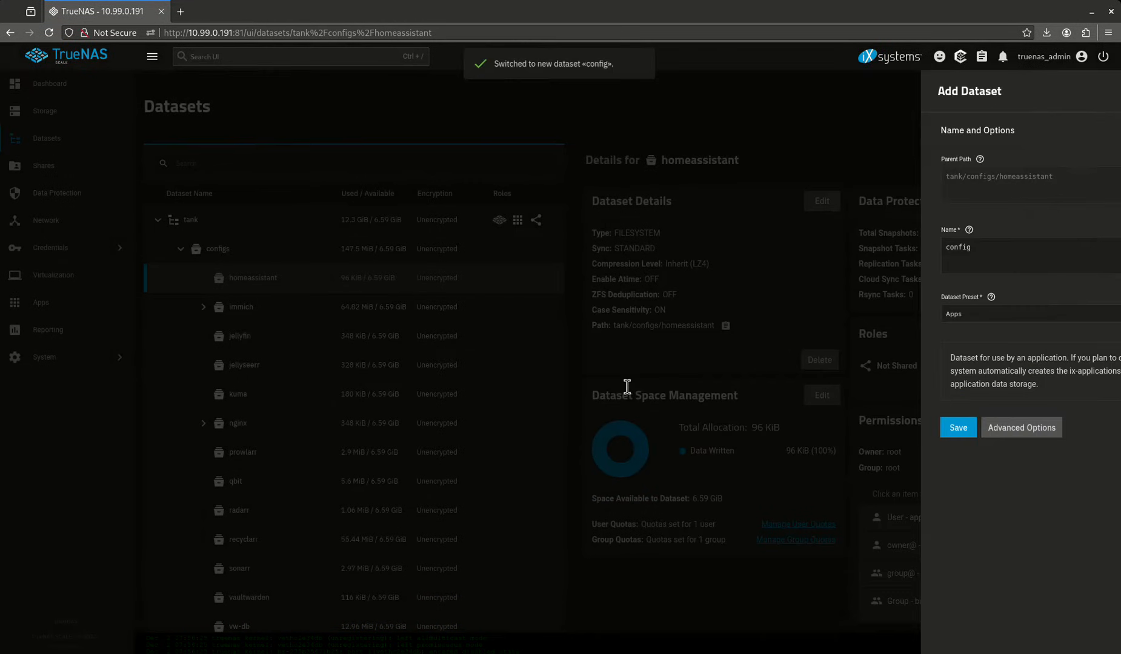
{"action": "left_click", "coordinate": [957, 427]}
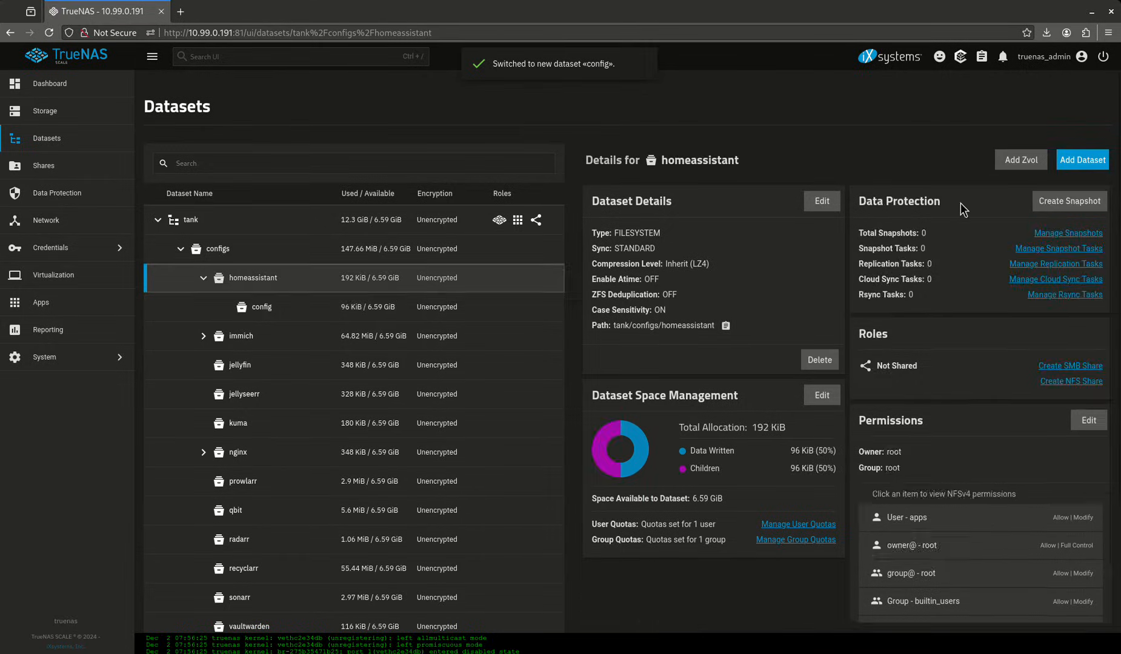
- Create 'media' and 'db' datasets under tank/configs/homeassistant, both with the Apps preset
{"action": "left_click", "coordinate": [1082, 159]}
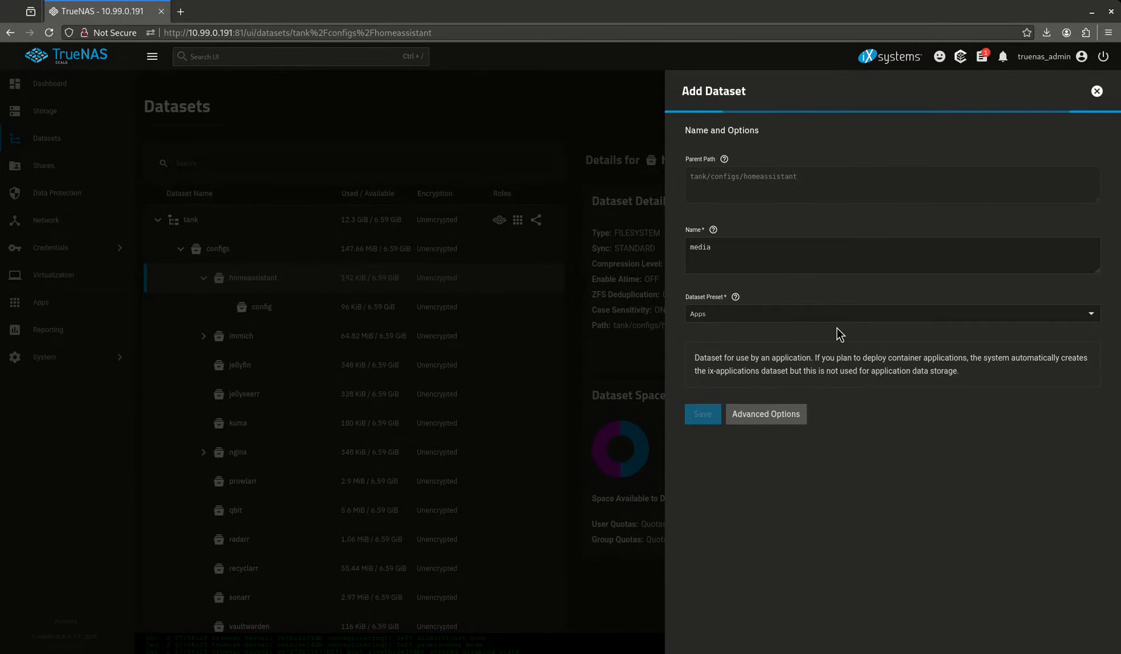
{"action": "left_click", "coordinate": [701, 414]}
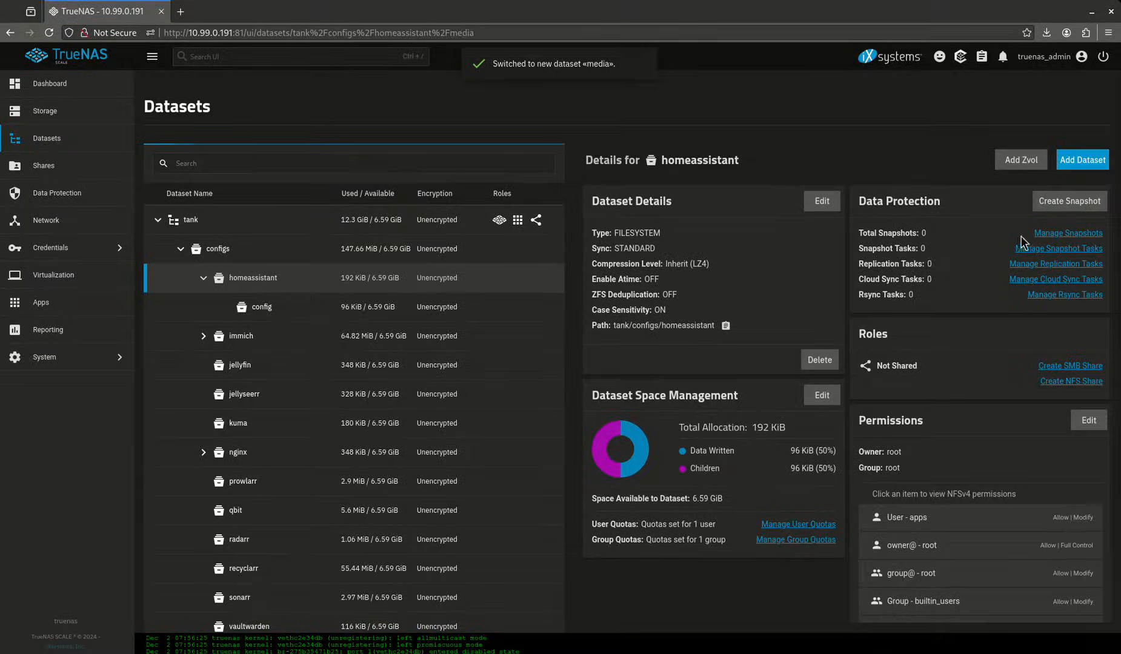
{"action": "left_click", "coordinate": [261, 336]}
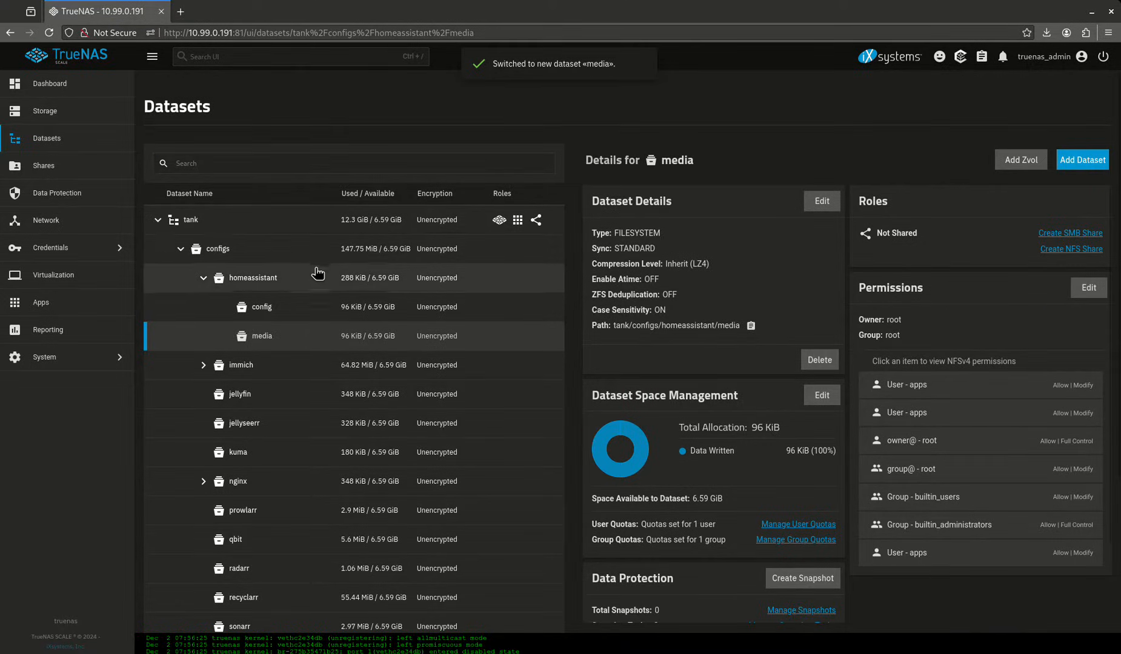
{"action": "left_click", "coordinate": [1082, 159]}
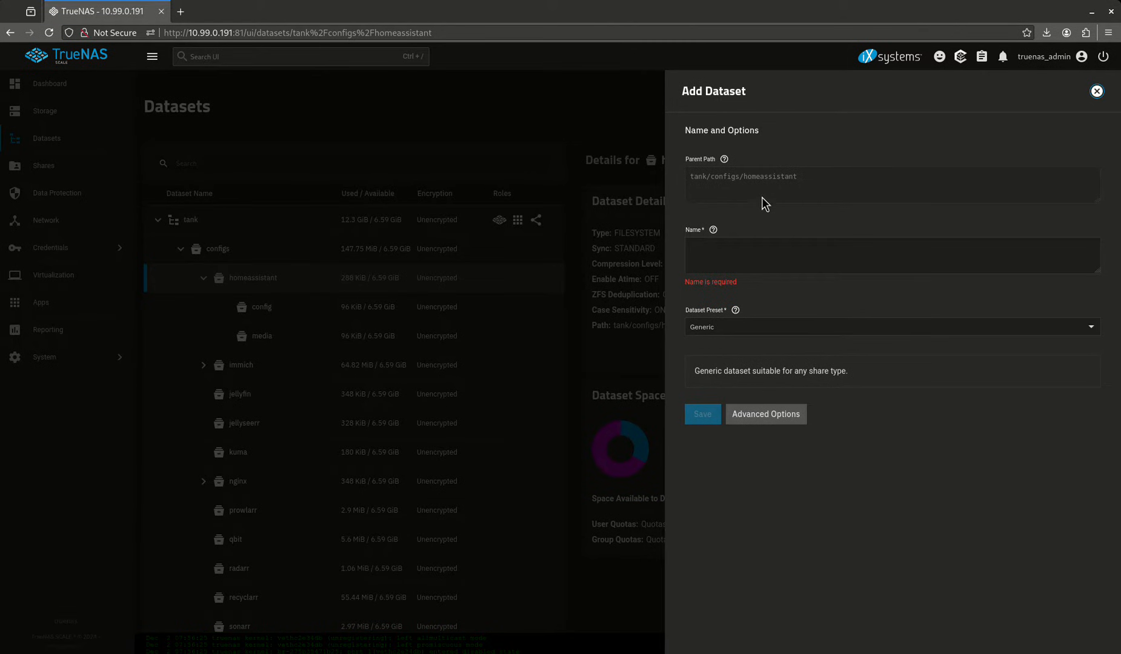
{"action": "type", "text": "db"}
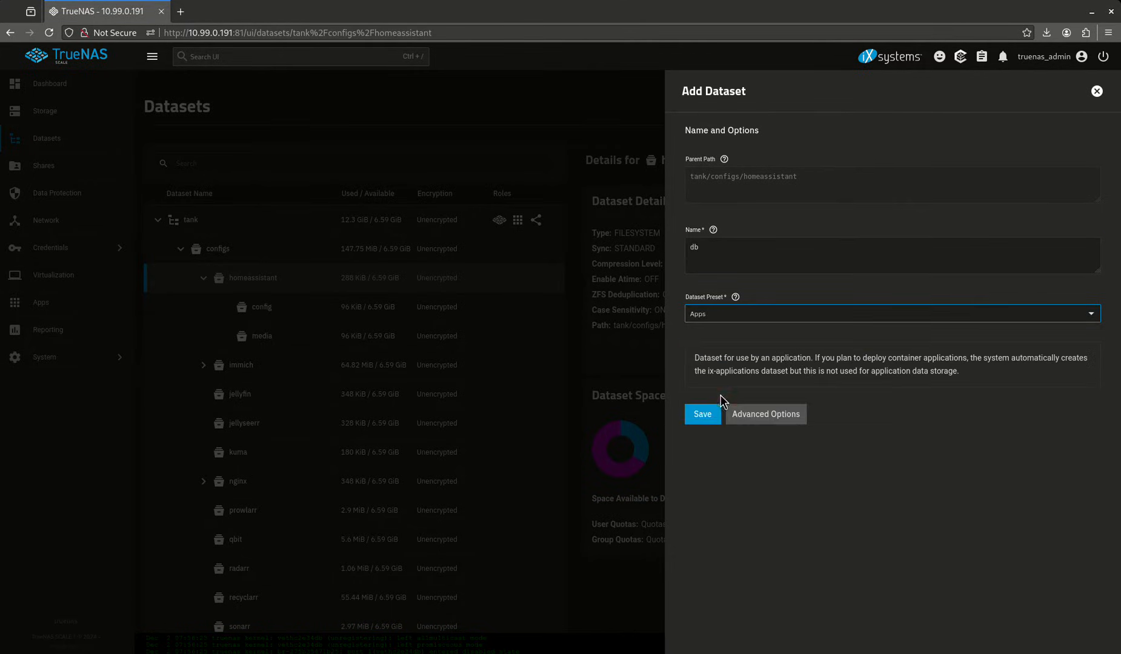
{"action": "left_click", "coordinate": [701, 413]}
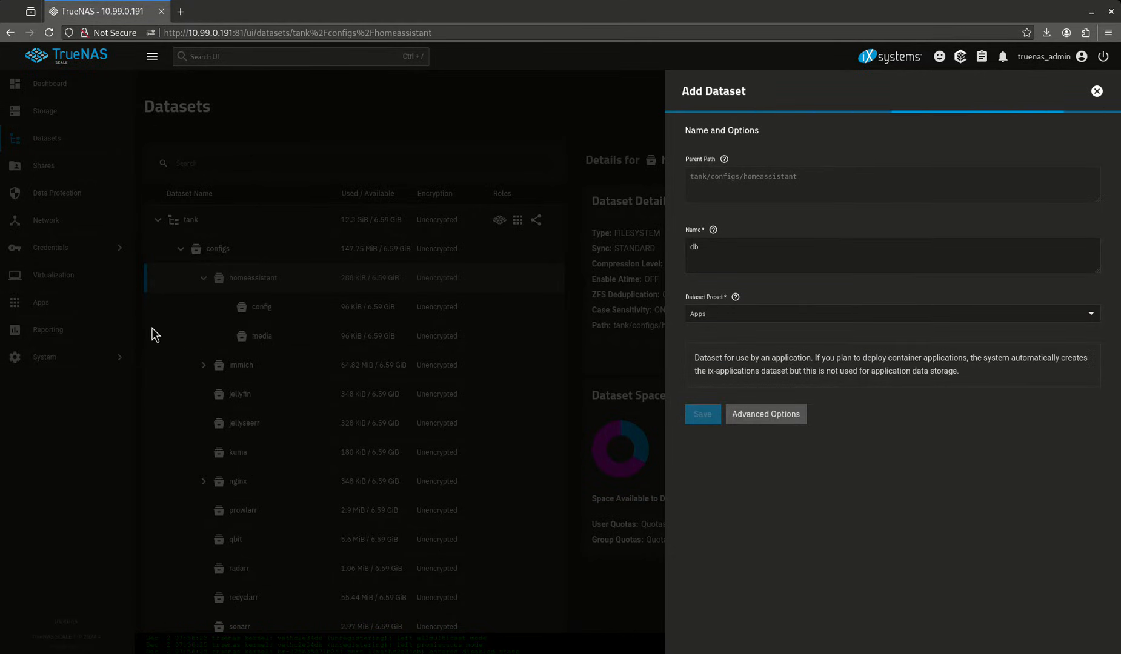
{"action": "left_click", "coordinate": [701, 414]}
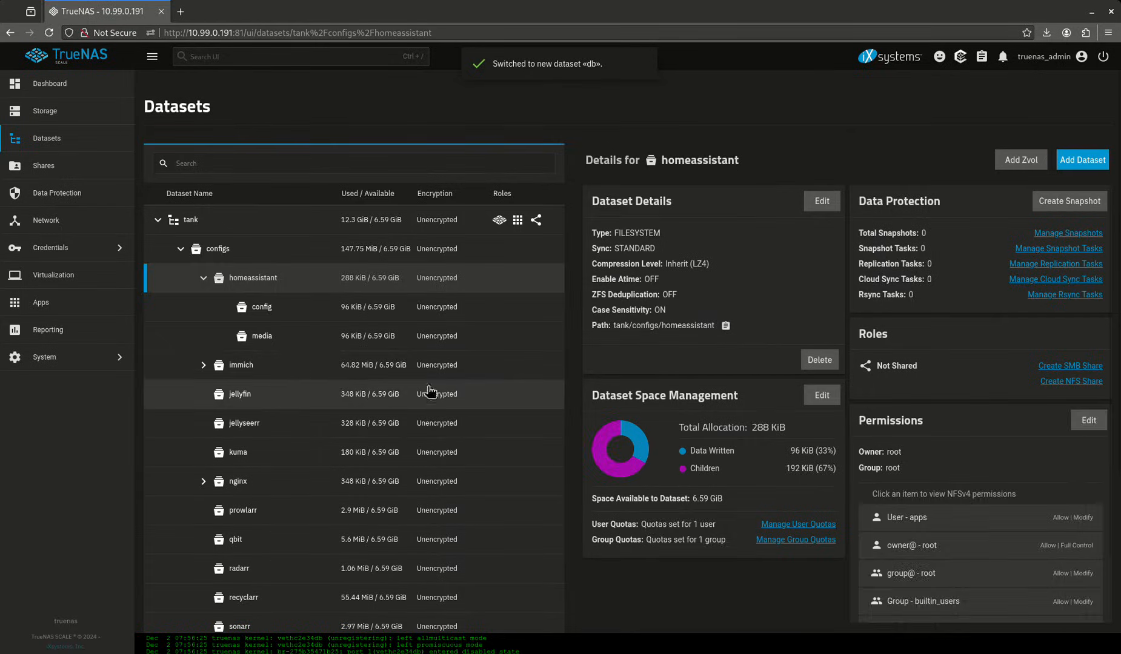
{"action": "left_click", "coordinate": [41, 302]}
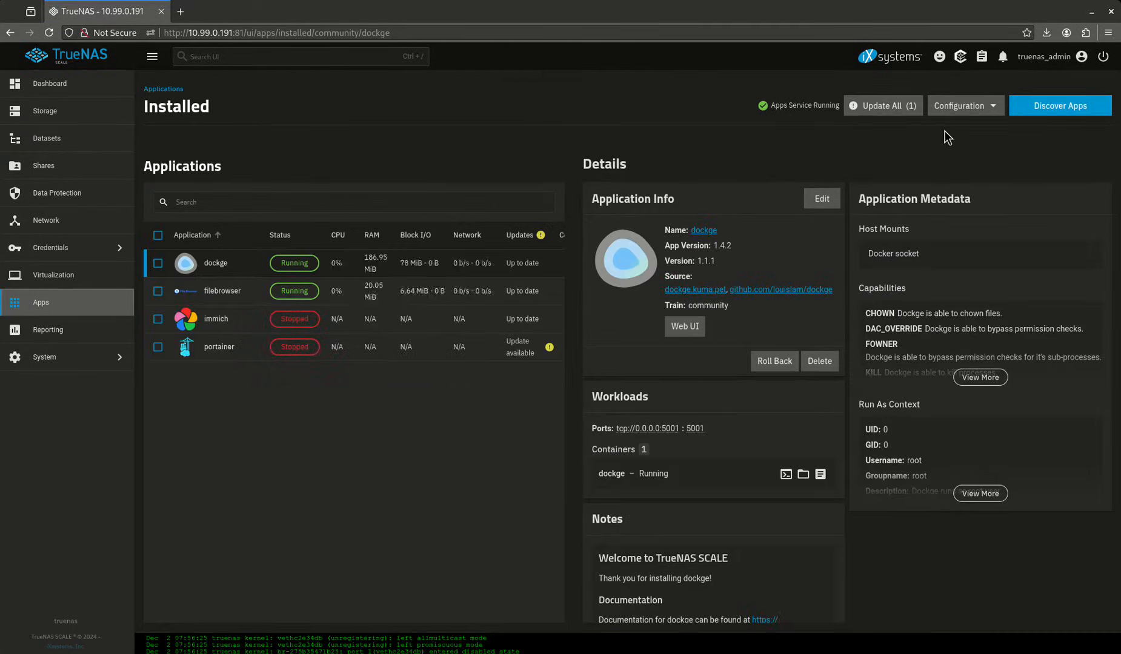
- Search the app catalog for 'home ass' and open the Home Assistant install form
{"action": "left_click", "coordinate": [1060, 106]}
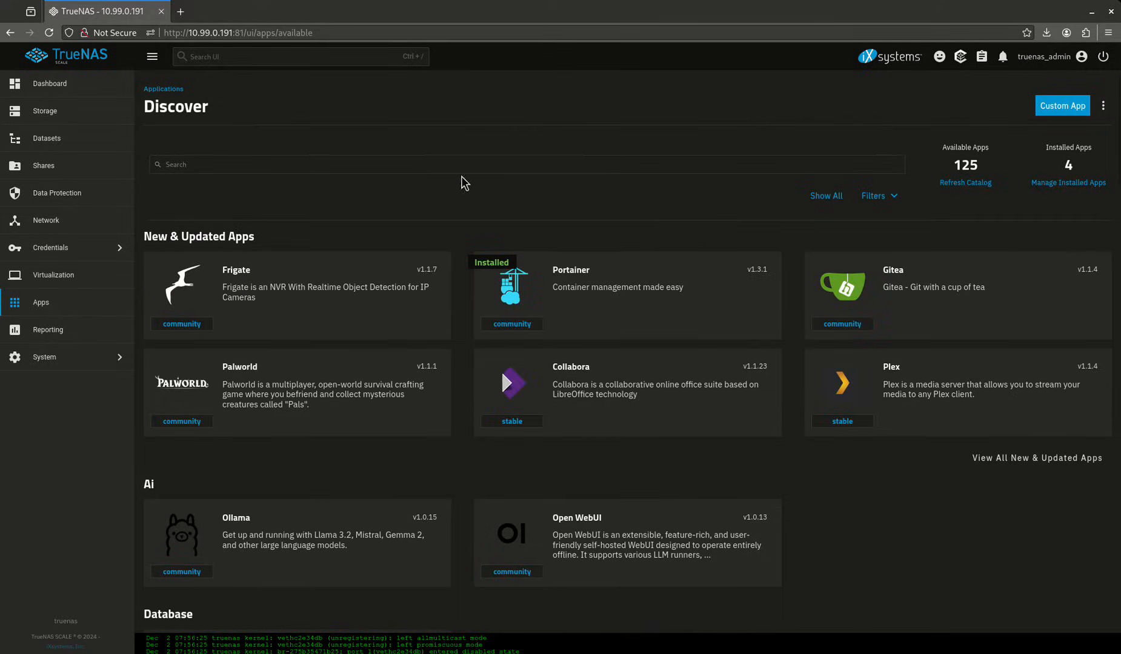
{"action": "type", "text": "homea"}
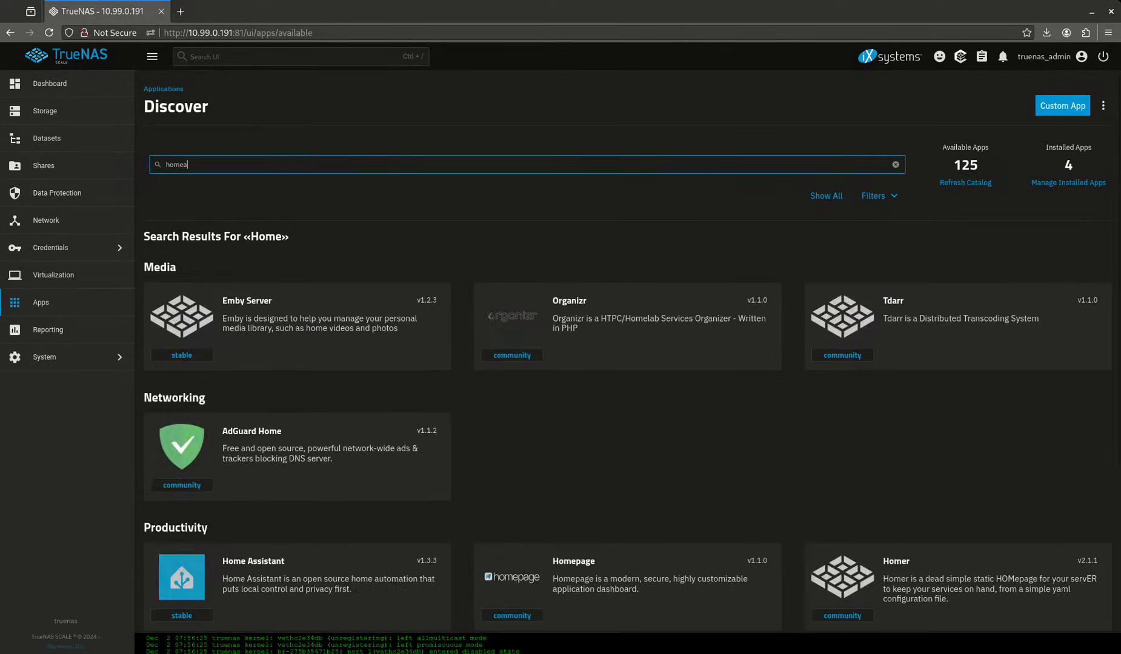
{"action": "type", "text": "ss"}
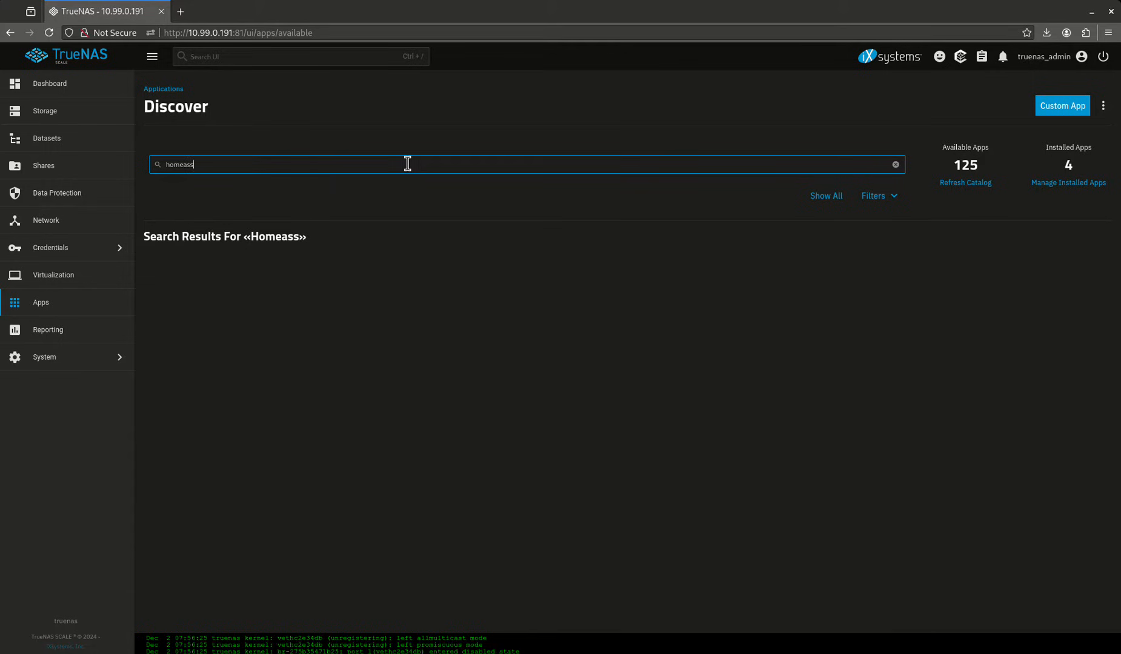
{"action": "left_click", "coordinate": [895, 164]}
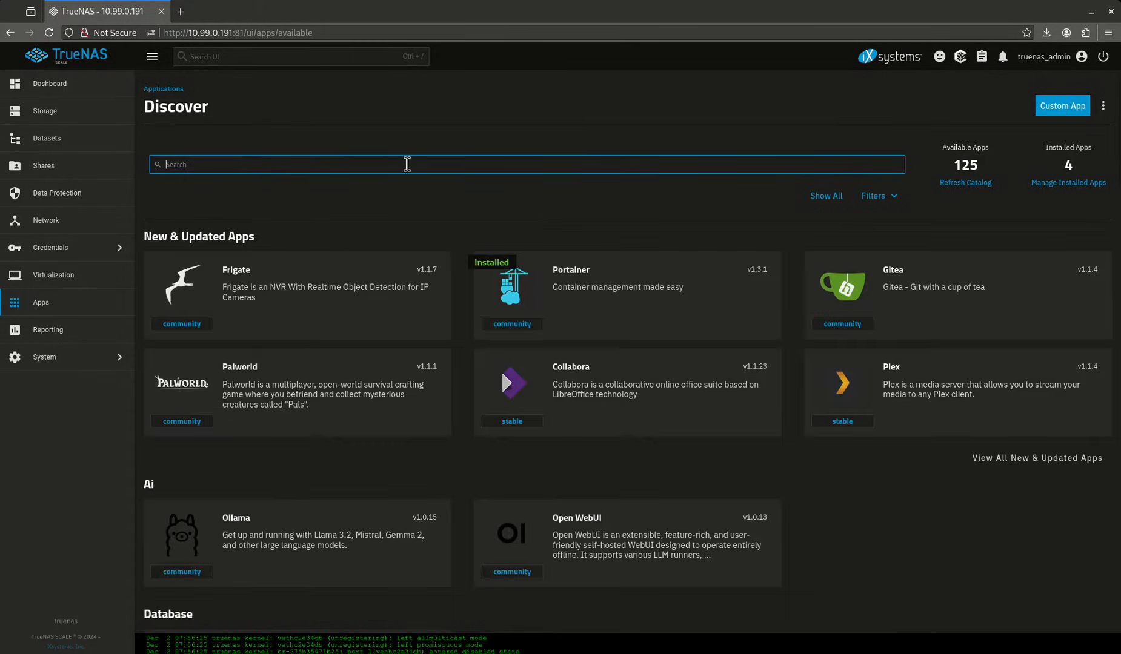
{"action": "type", "text": "home ass"}
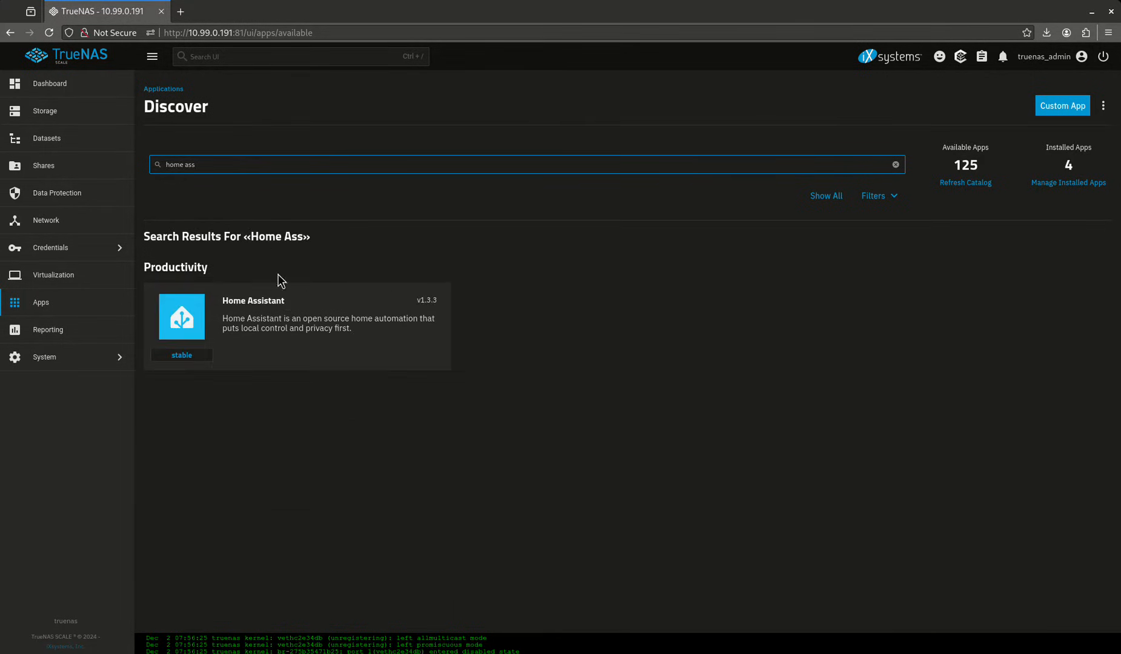
{"action": "left_click", "coordinate": [296, 326]}
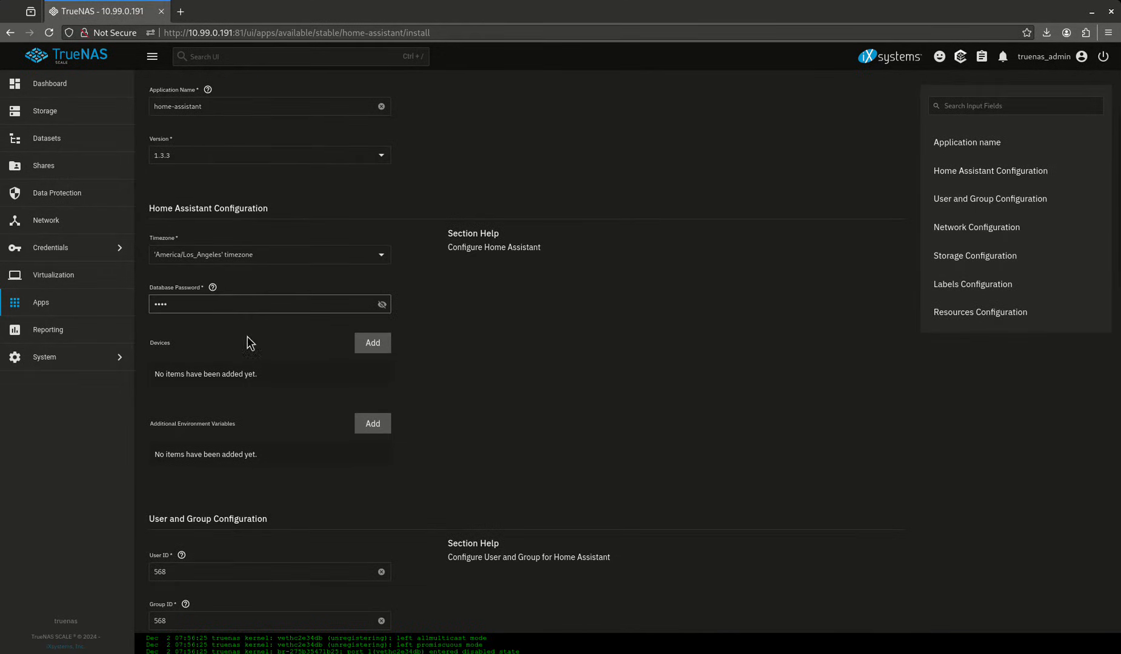
- Set config storage to Host Path /mnt/tank/configs/homeassistant/config
{"action": "scroll", "scroll_direction": "down", "scroll_amount": 3}
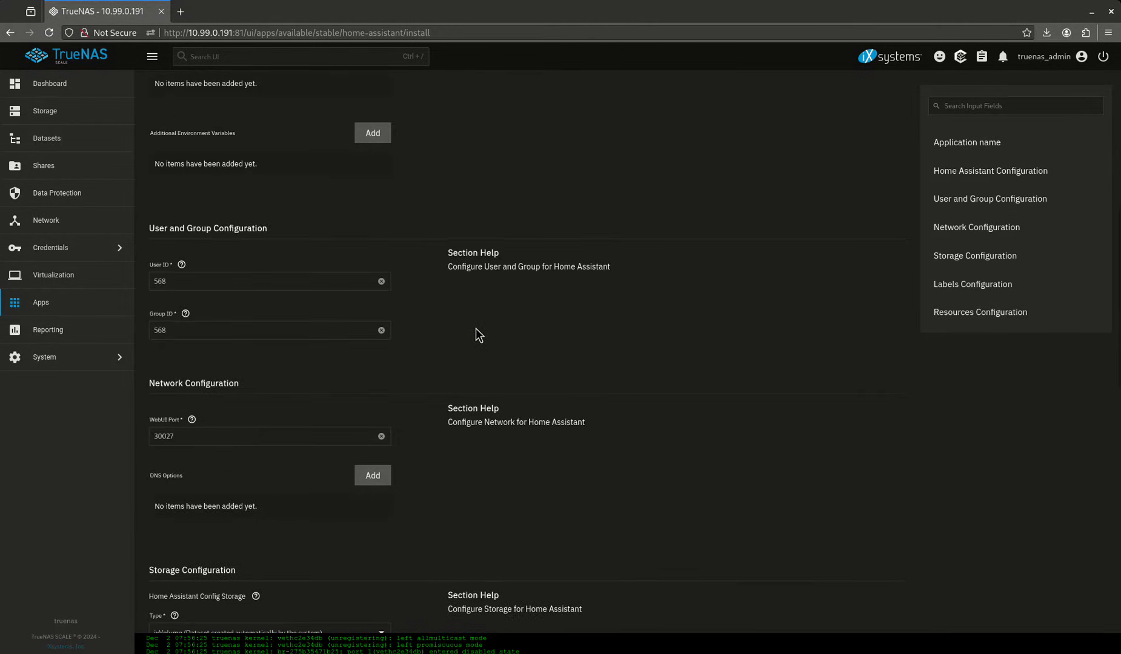
{"action": "scroll", "scroll_direction": "down", "scroll_amount": 3}
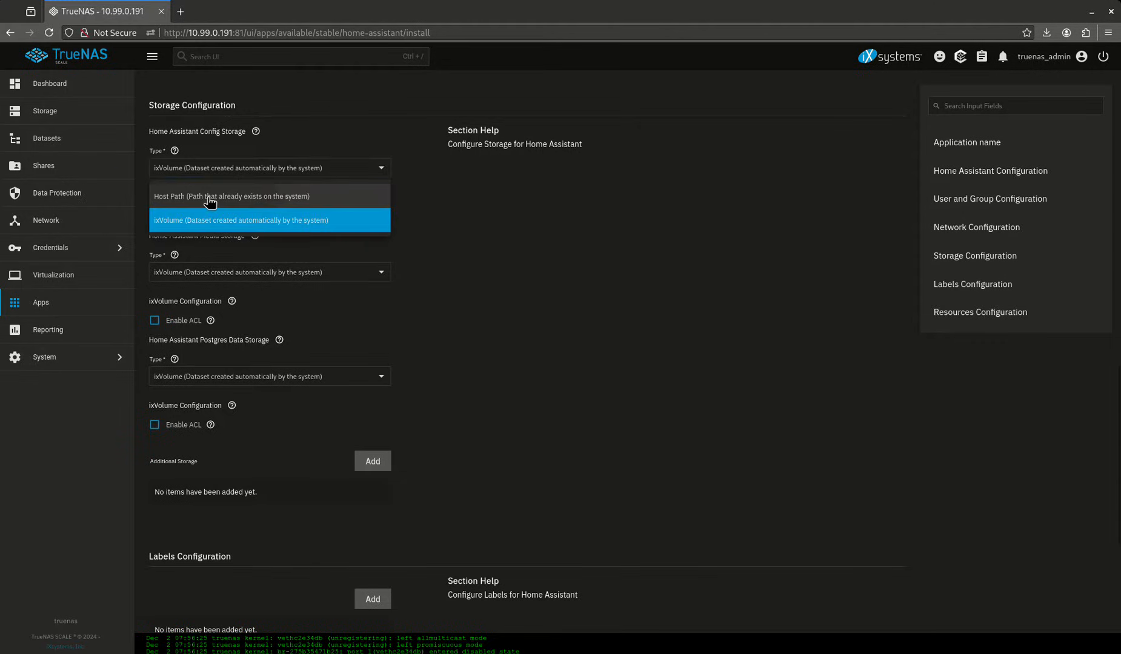
{"action": "left_click", "coordinate": [232, 196]}
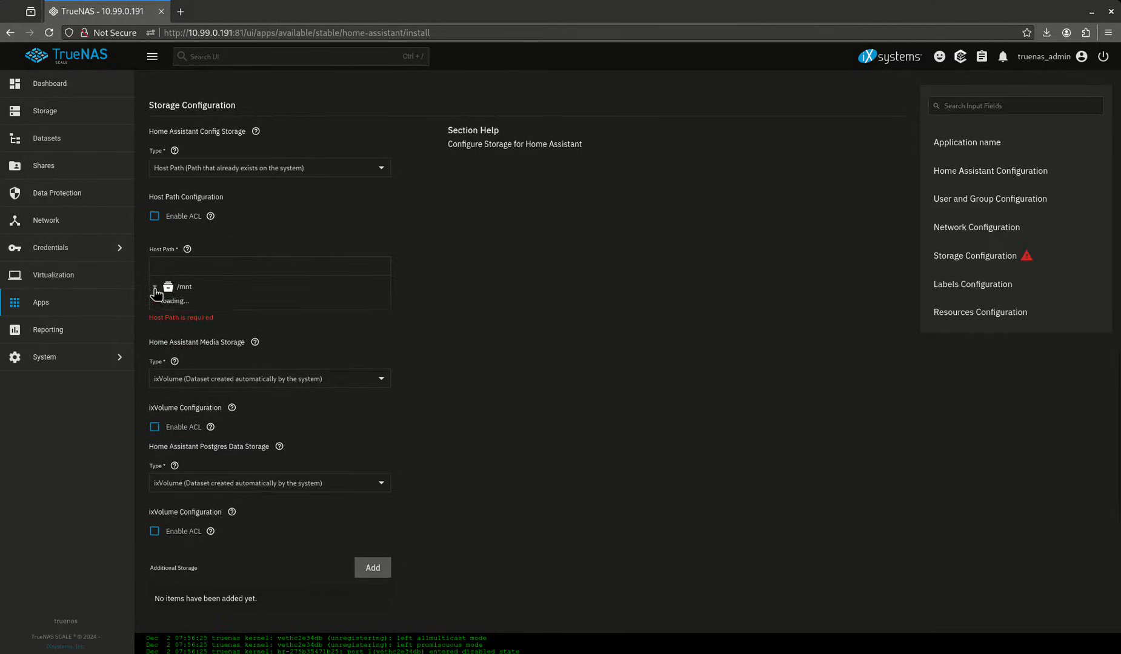
{"action": "left_click", "coordinate": [155, 286]}
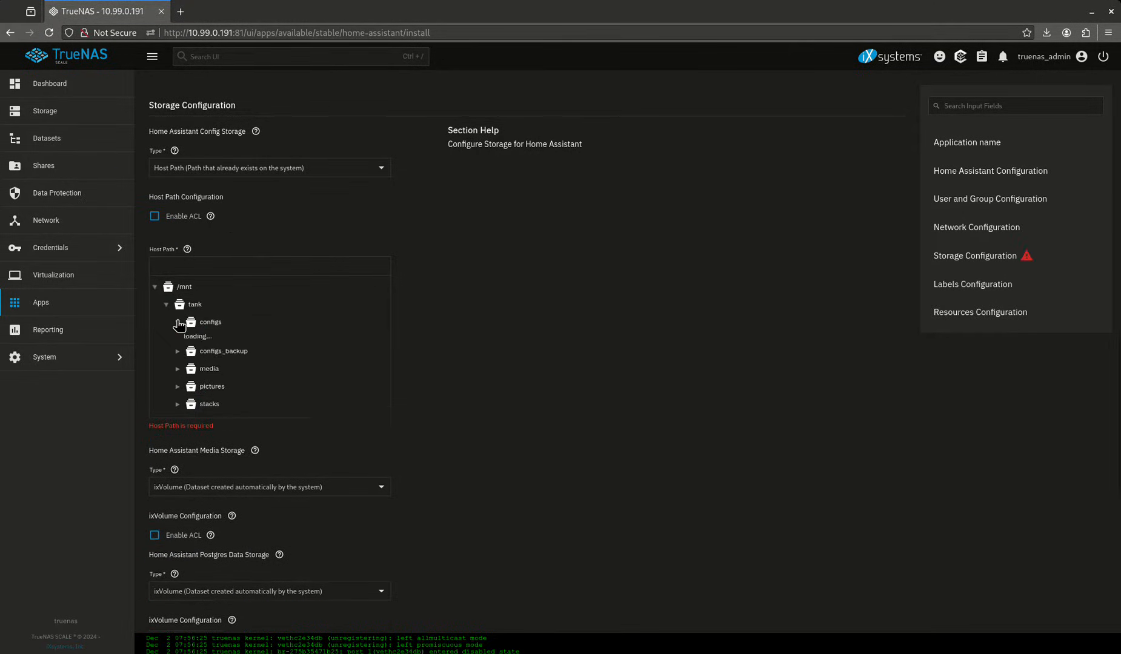
{"action": "left_click", "coordinate": [177, 322]}
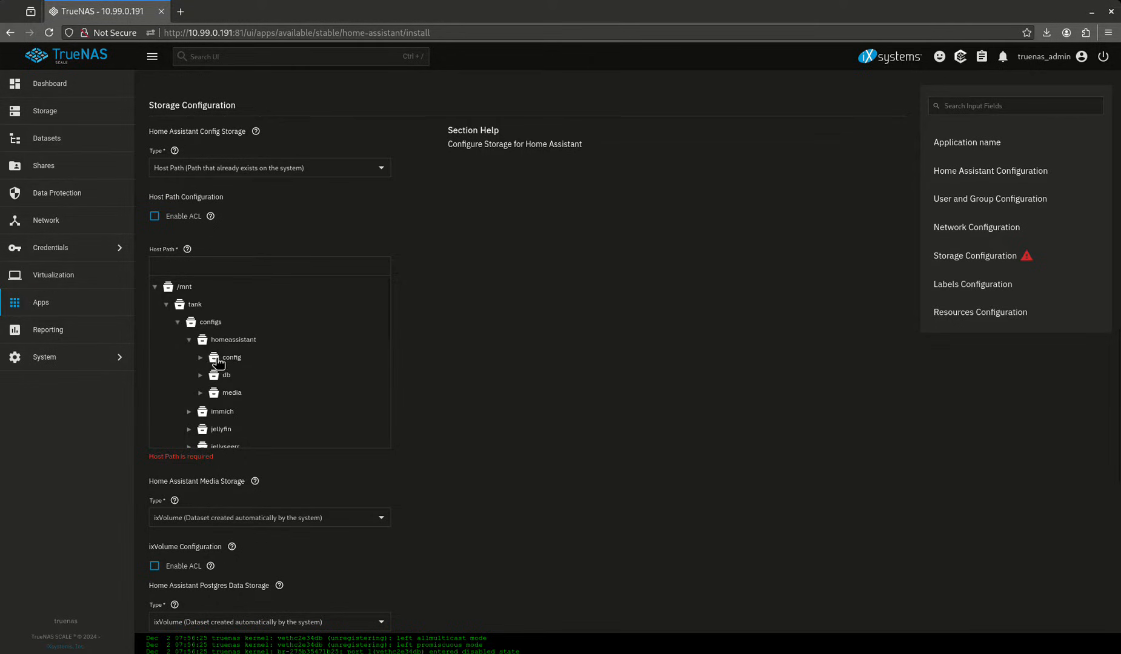
{"action": "scroll", "scroll_direction": "down", "scroll_amount": 3}
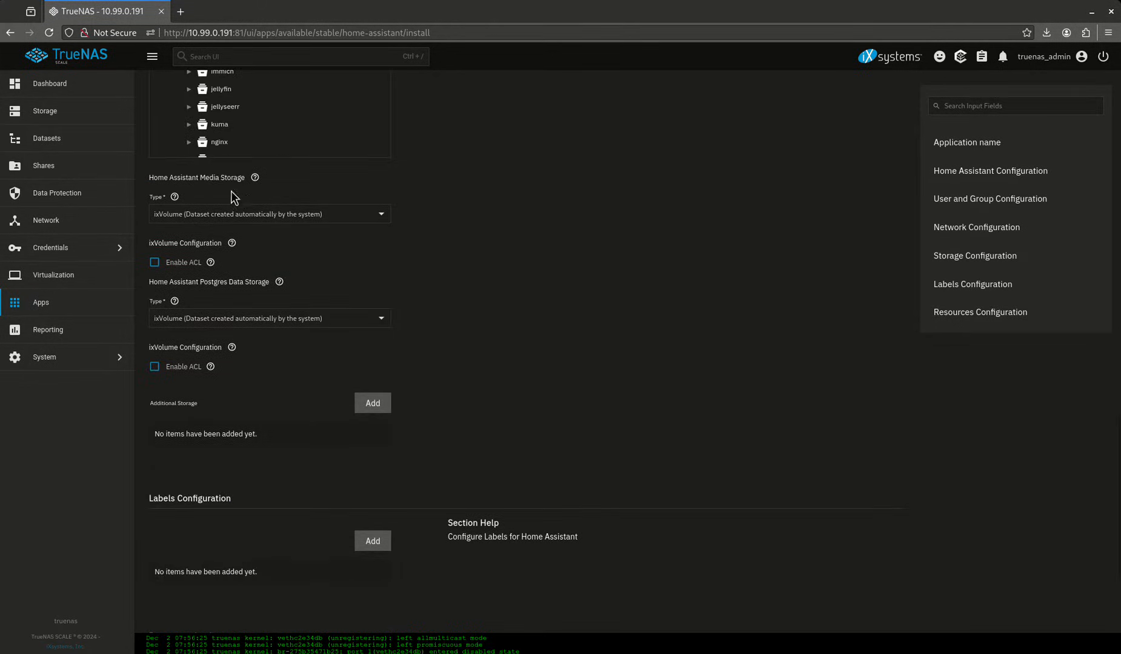
- Set media storage to Host Path /mnt/tank/configs/homeassistant/media
{"action": "left_click", "coordinate": [269, 214]}
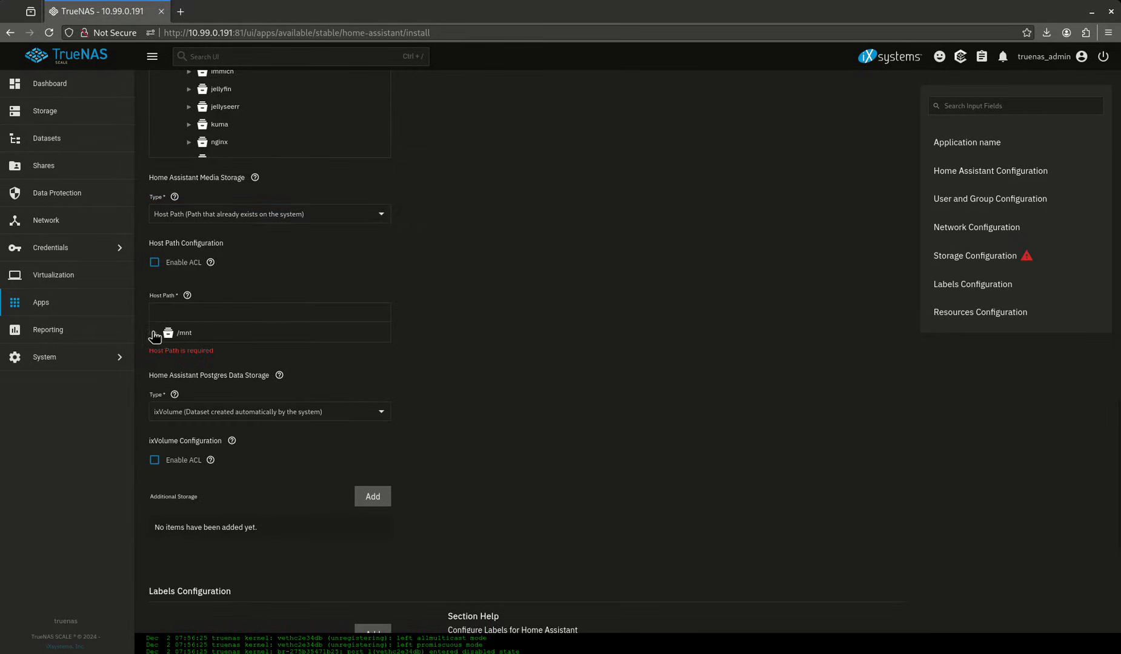
{"action": "left_click", "coordinate": [155, 333]}
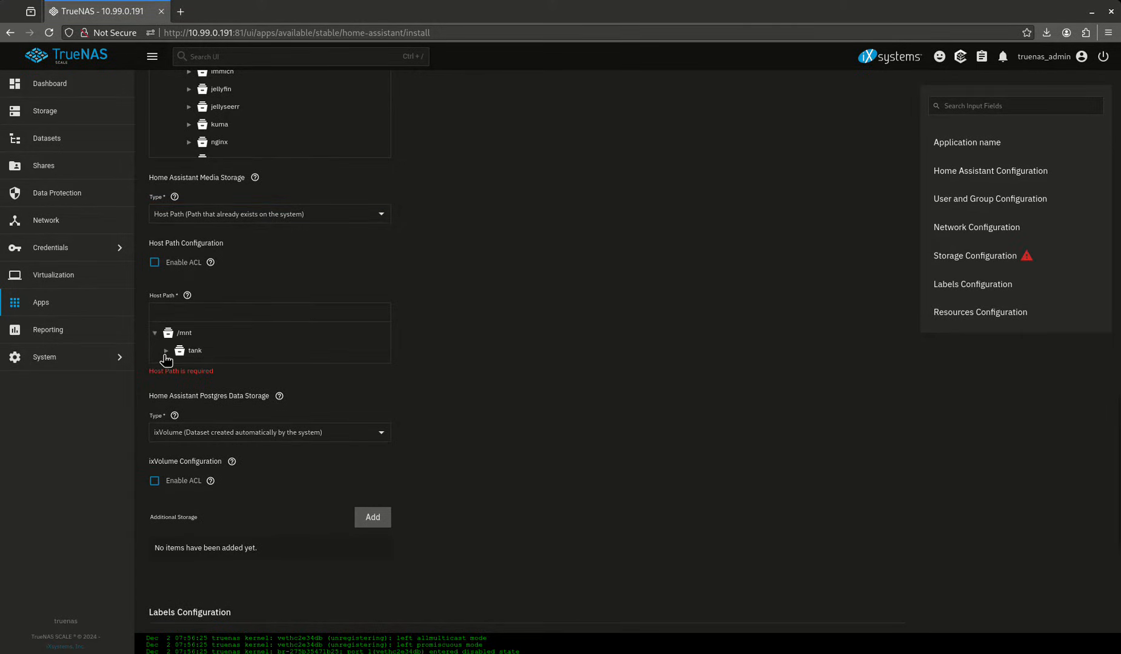
{"action": "left_click", "coordinate": [166, 350]}
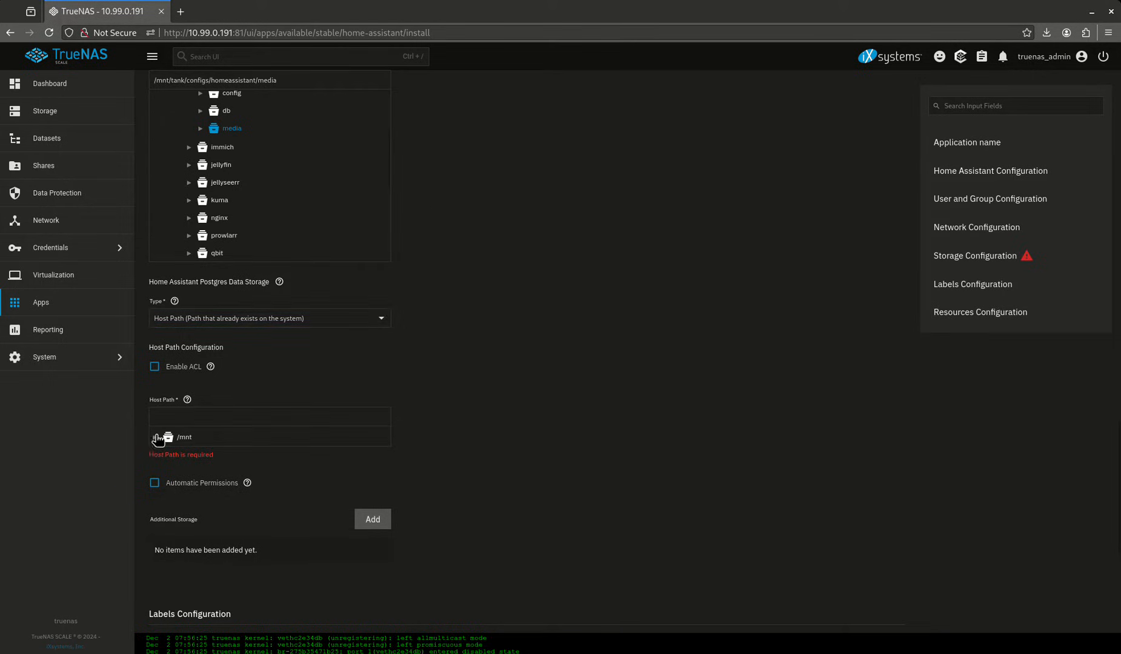
- Switch Postgres data storage to Host Path and browse into /mnt/tank/configs
{"action": "left_click", "coordinate": [168, 437]}
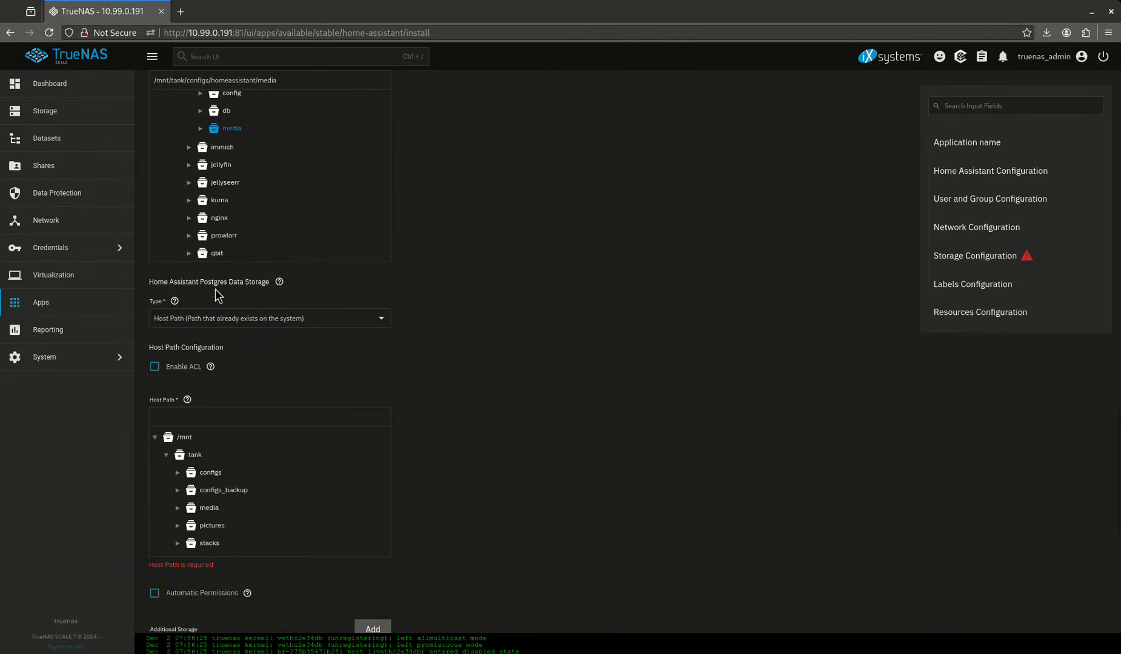
{"action": "double_click", "coordinate": [213, 282]}
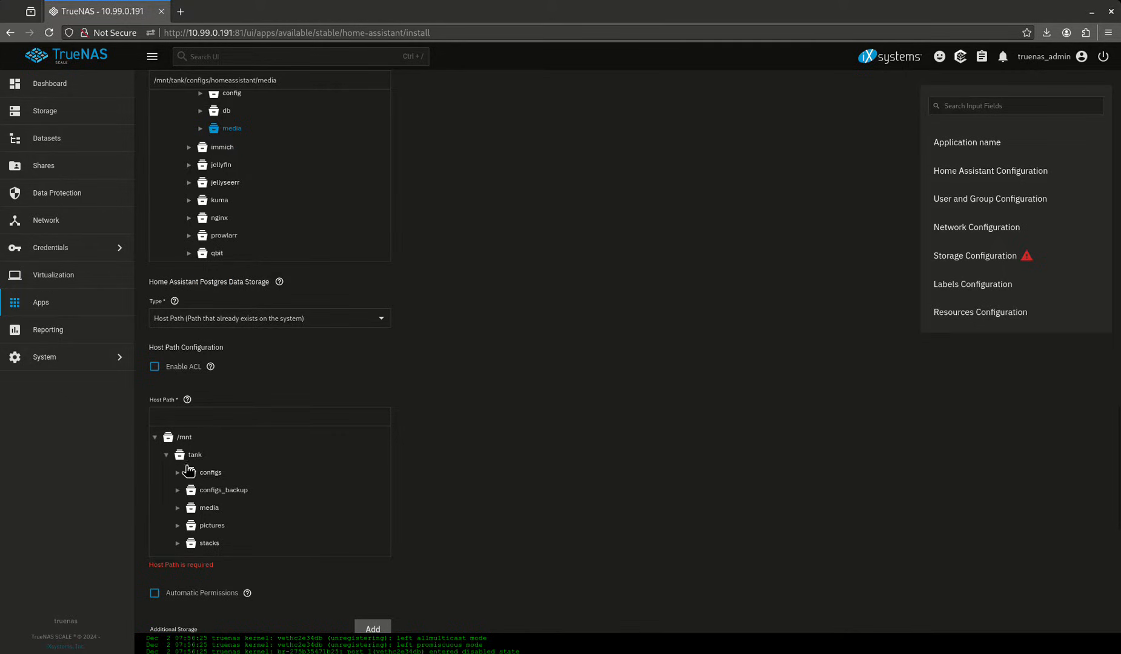
{"action": "left_click", "coordinate": [178, 472]}
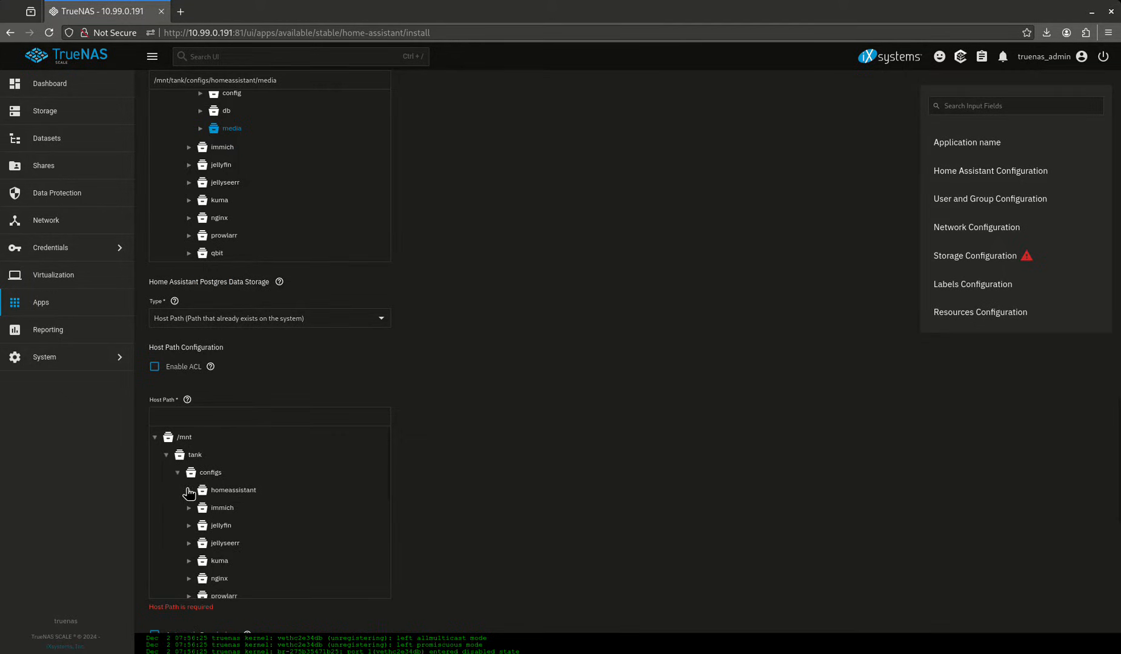
- Use the homeassistant db folder for Postgres with Automatic Permissions, then install
{"action": "left_click", "coordinate": [227, 461]}
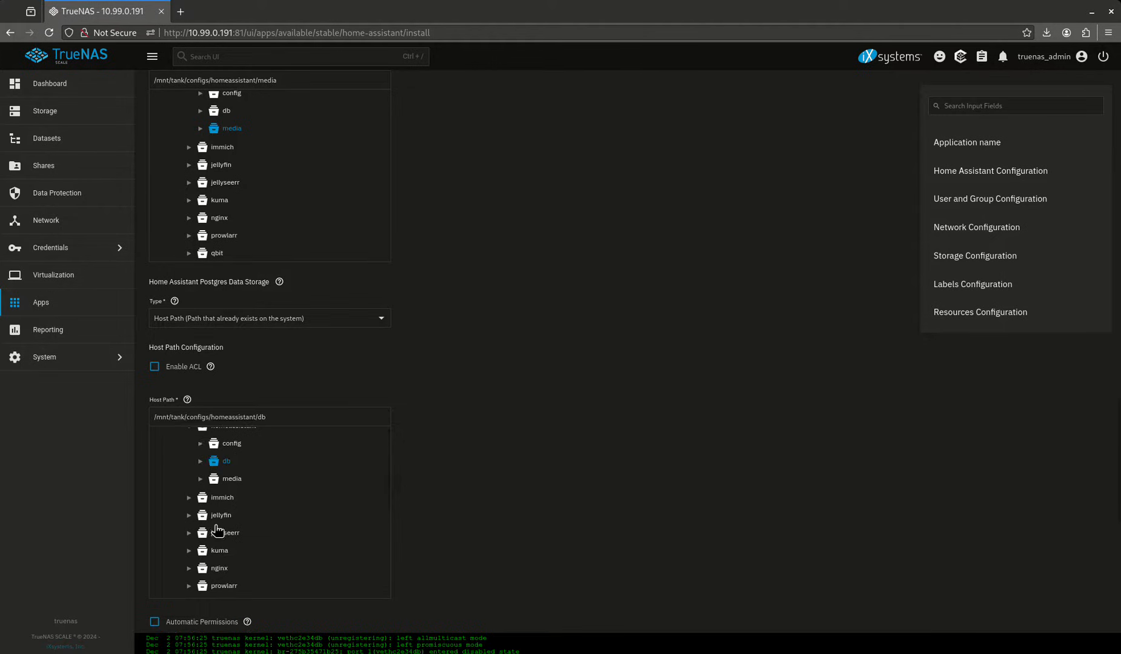
{"action": "scroll", "scroll_direction": "down", "scroll_amount": 3}
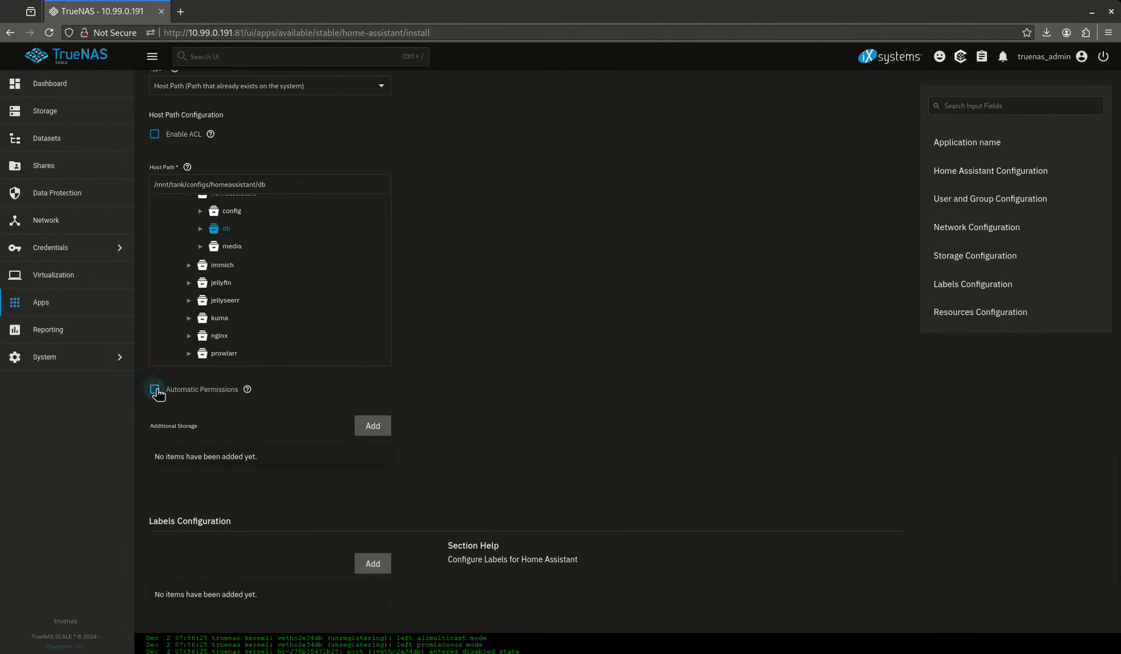
{"action": "left_click", "coordinate": [155, 389]}
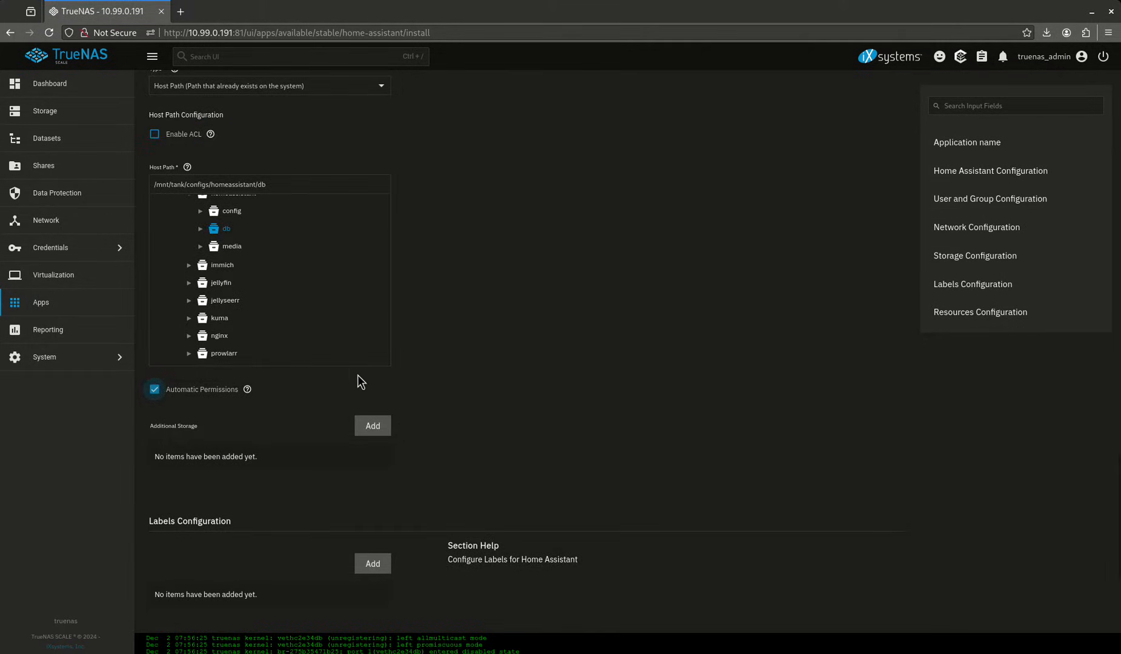
{"action": "scroll", "scroll_direction": "down", "scroll_amount": 3}
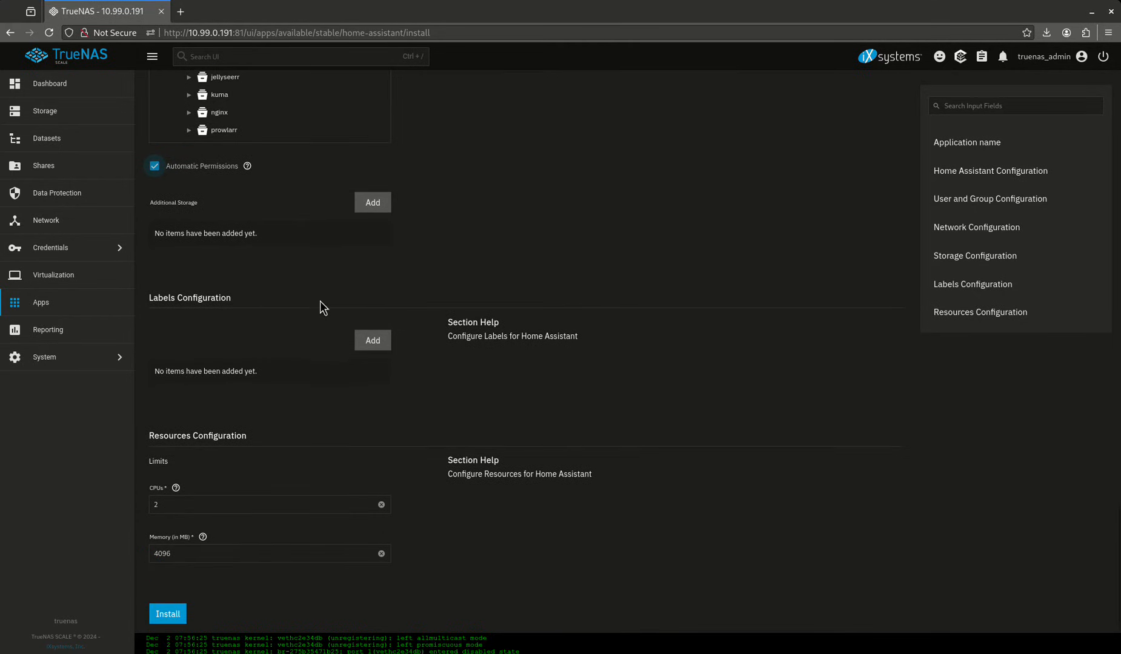
{"action": "left_click", "coordinate": [167, 614]}
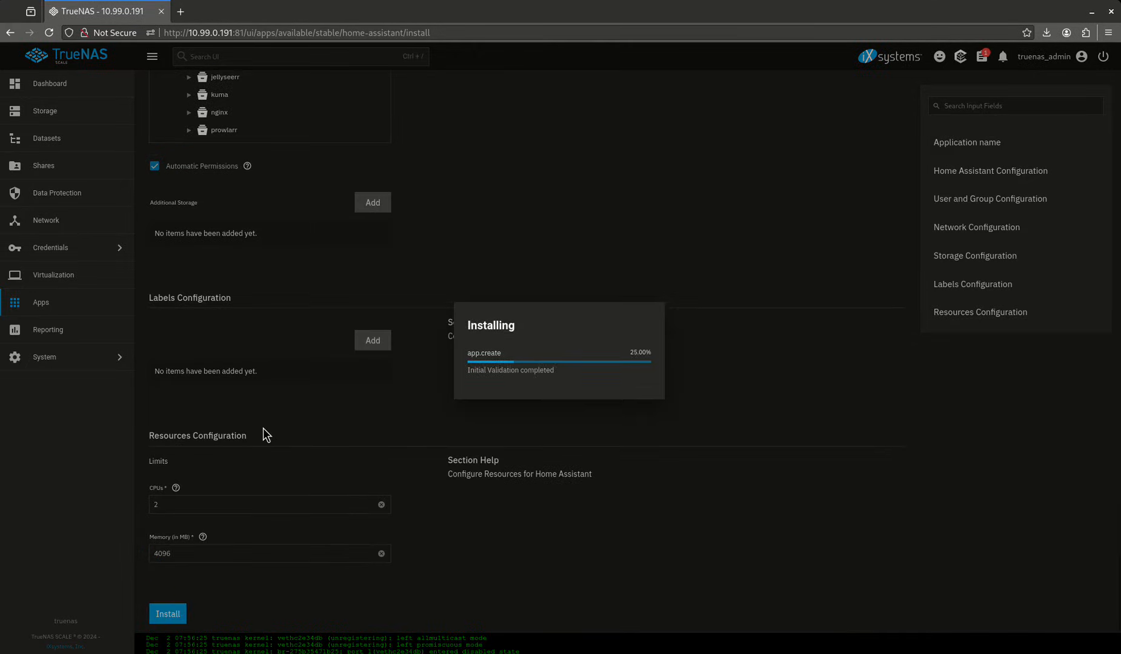
{"action": "left_click", "coordinate": [168, 614]}
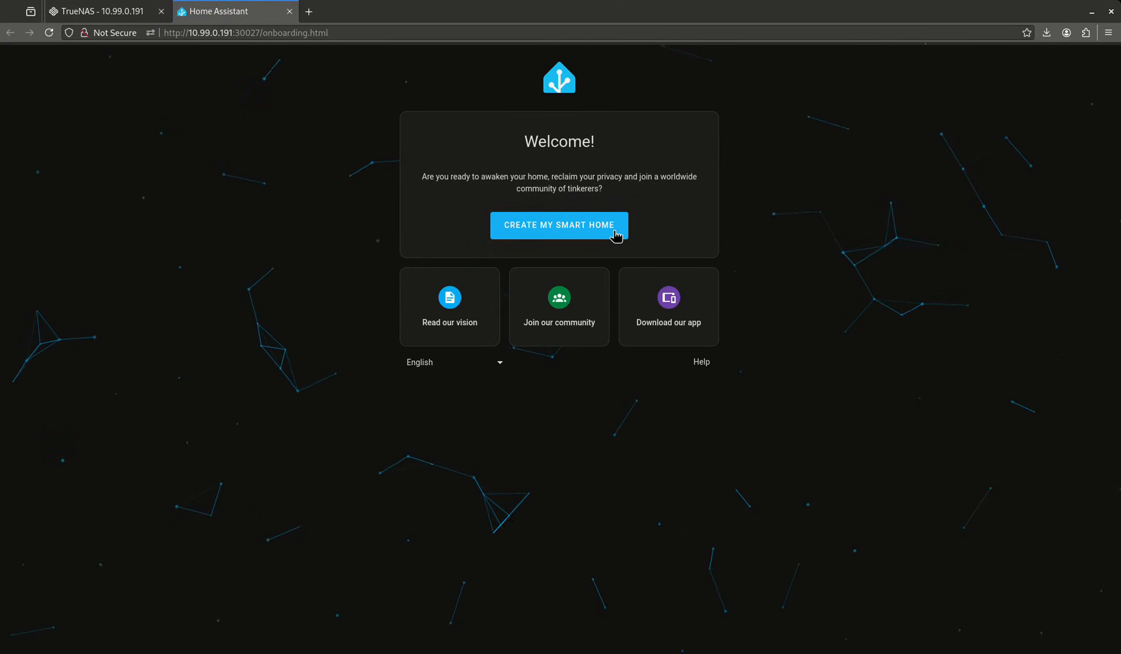
- Start onboarding and create the first user account with 'admin' credentials
{"action": "left_click", "coordinate": [560, 225]}
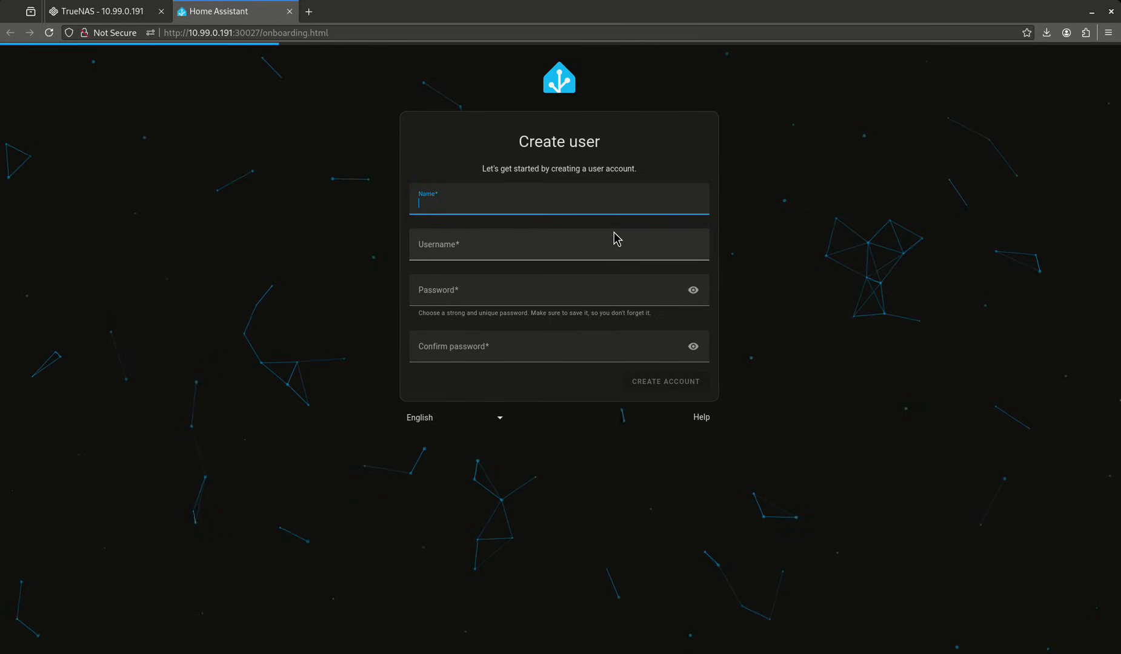
{"action": "mouse_move", "coordinate": [831, 270]}
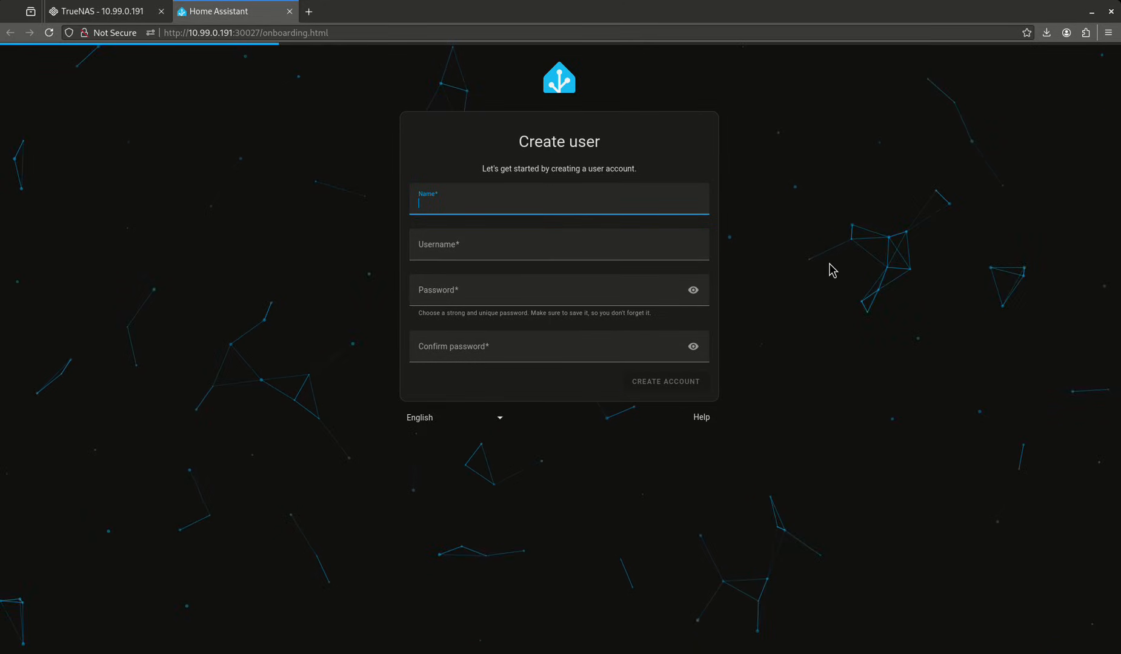
{"action": "type", "text": "admin"}
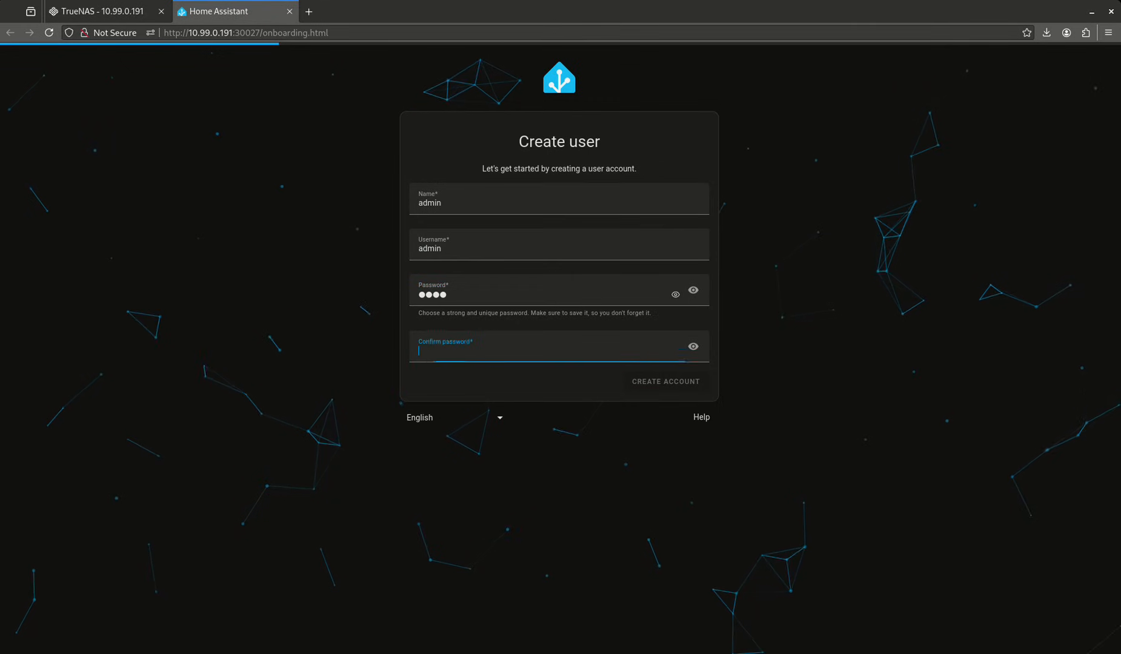
{"action": "left_click", "coordinate": [664, 381]}
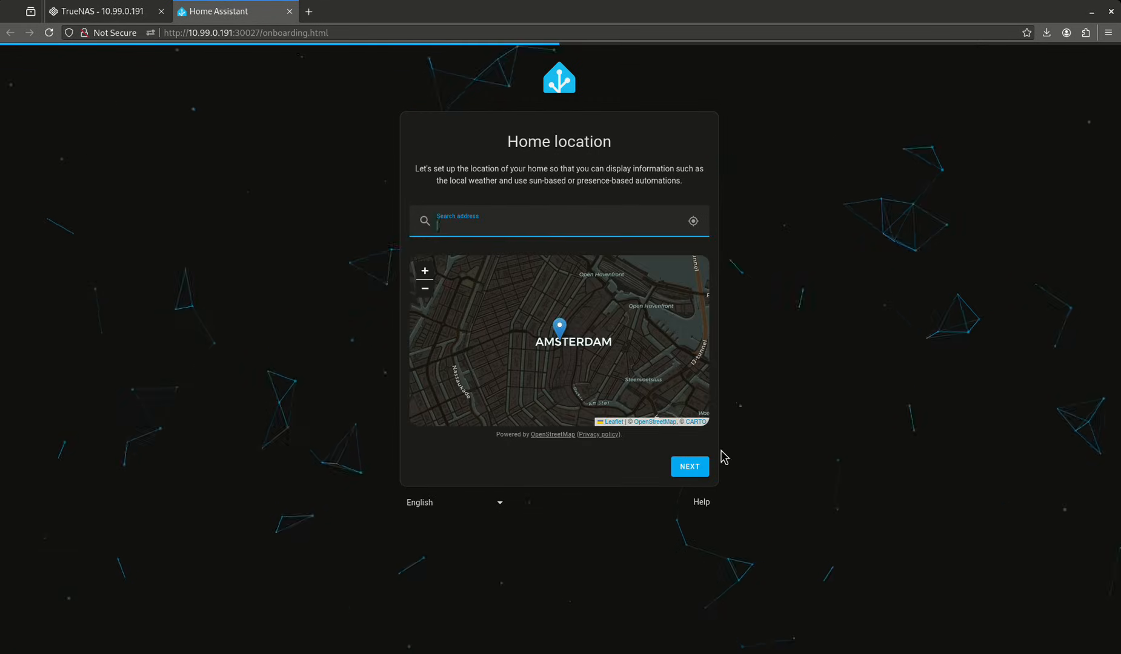
- Keep the default home location, choose United States, skip analytics, and finish
{"action": "left_click", "coordinate": [688, 467]}
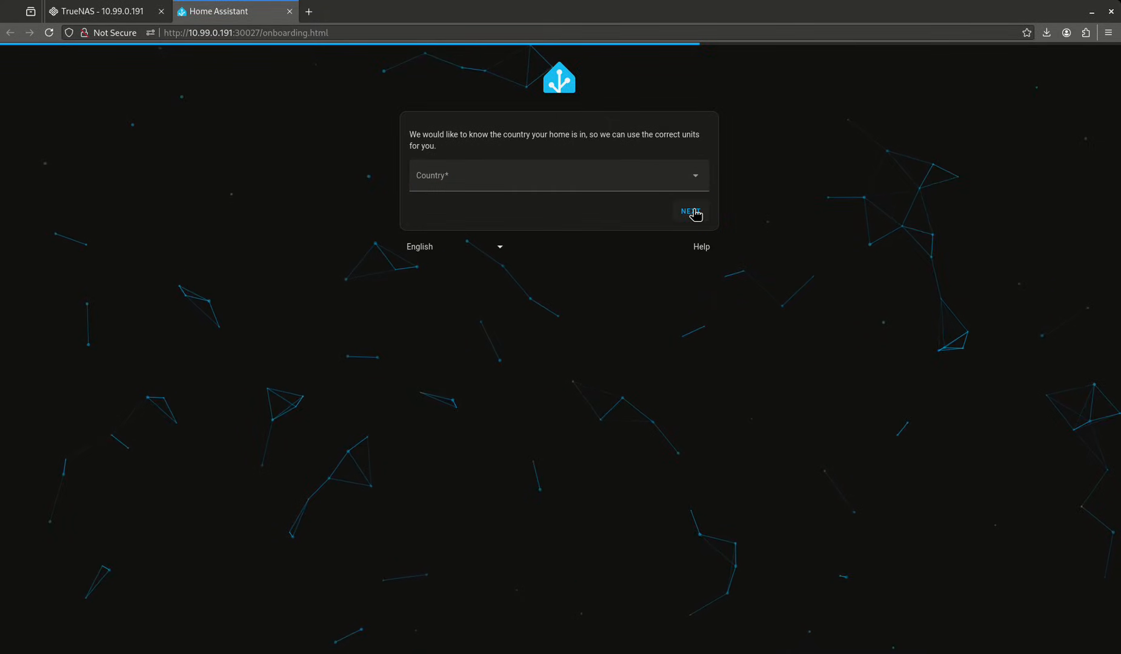
{"action": "left_click", "coordinate": [558, 175]}
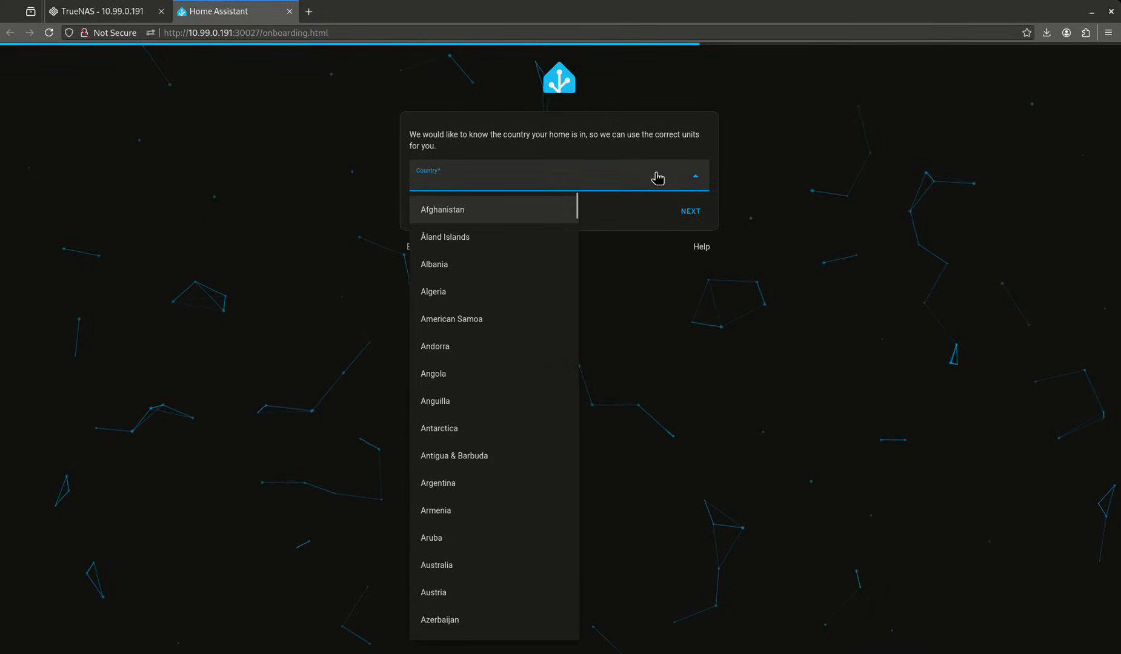
{"action": "scroll", "scroll_direction": "down", "scroll_amount": 3}
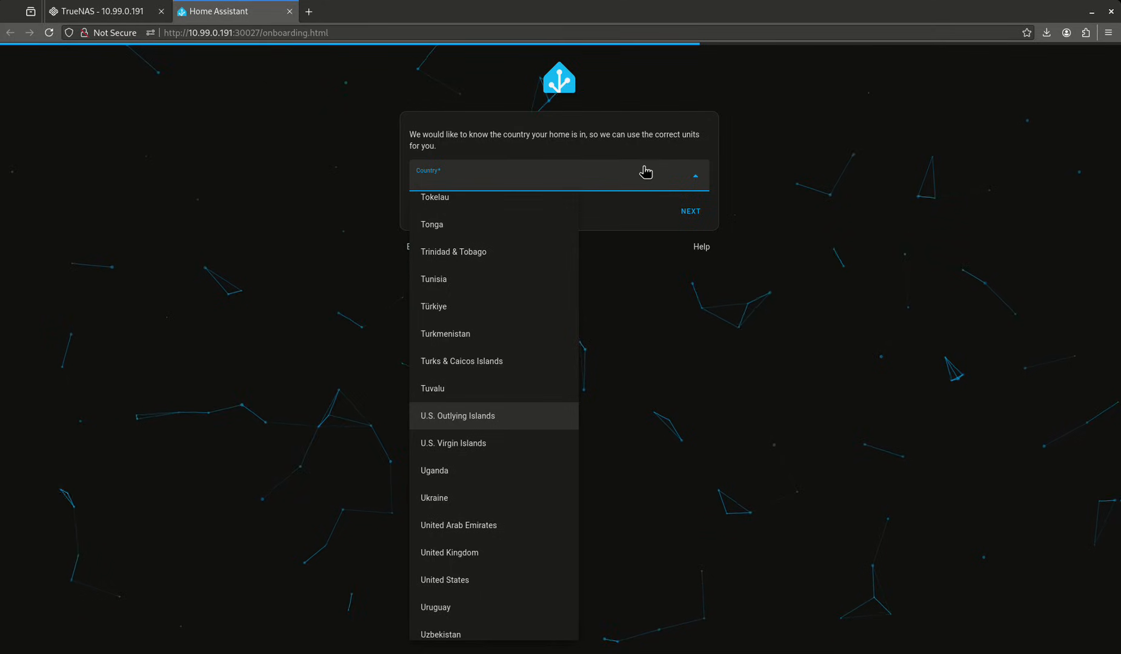
{"action": "left_click", "coordinate": [445, 580]}
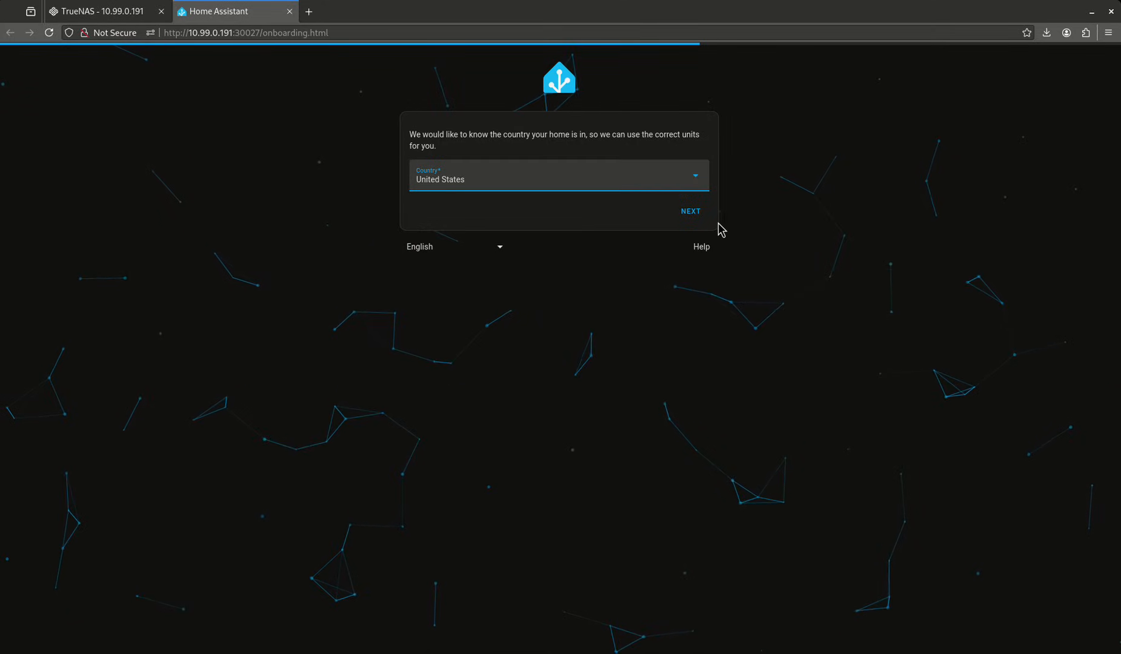
{"action": "left_click", "coordinate": [690, 211]}
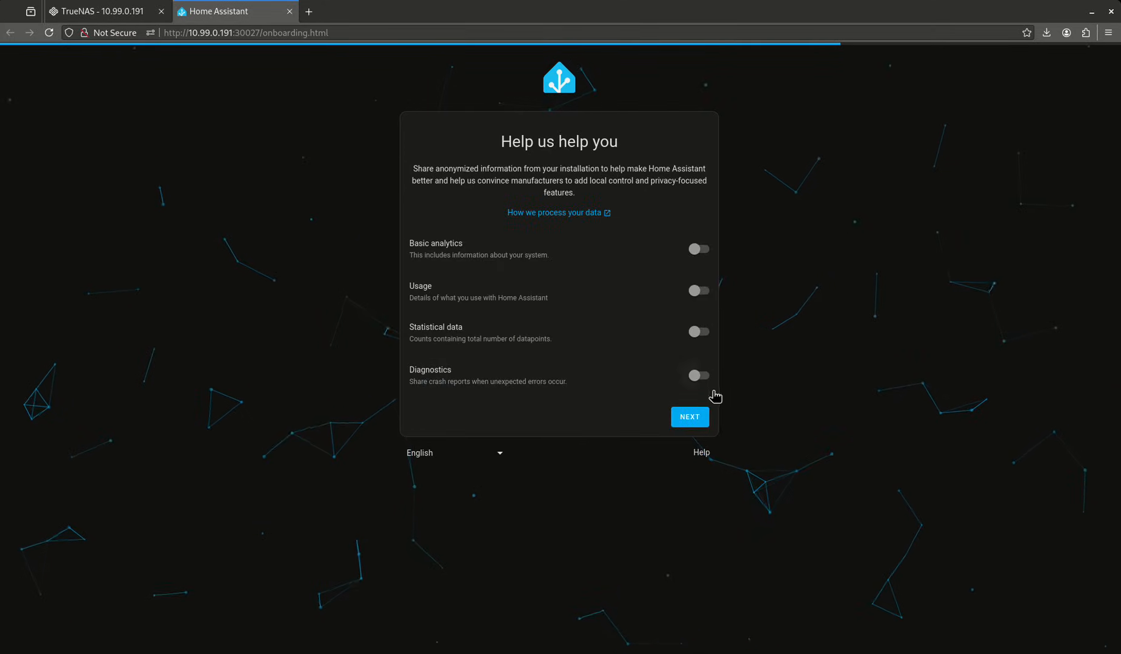
{"action": "left_click", "coordinate": [689, 416]}
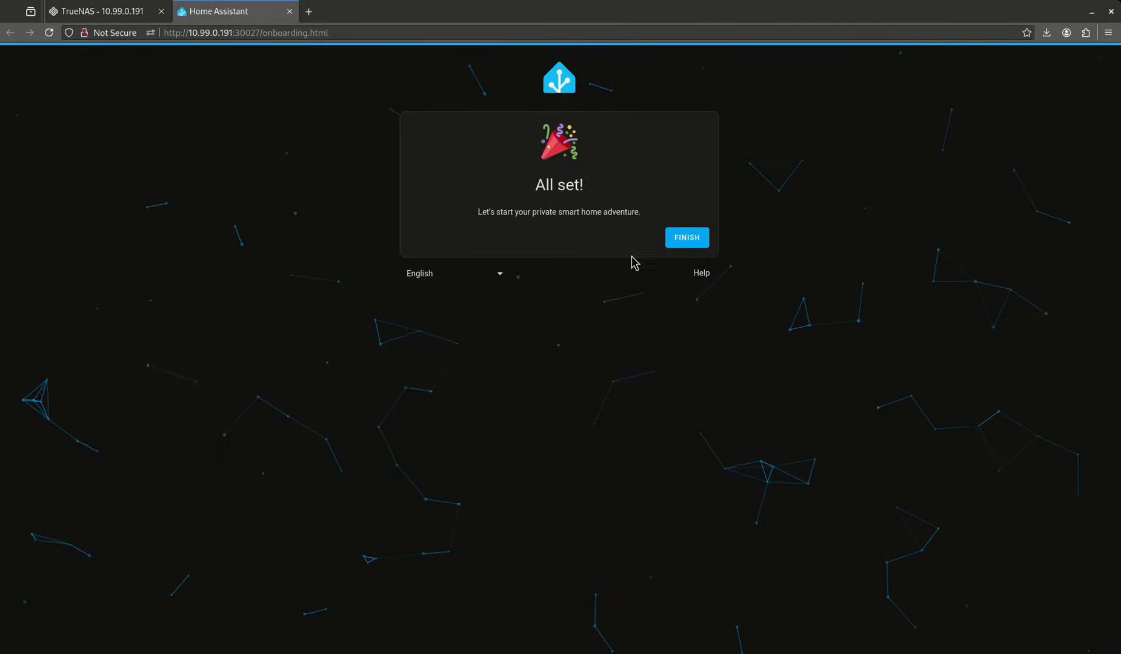
{"action": "left_click", "coordinate": [685, 237]}
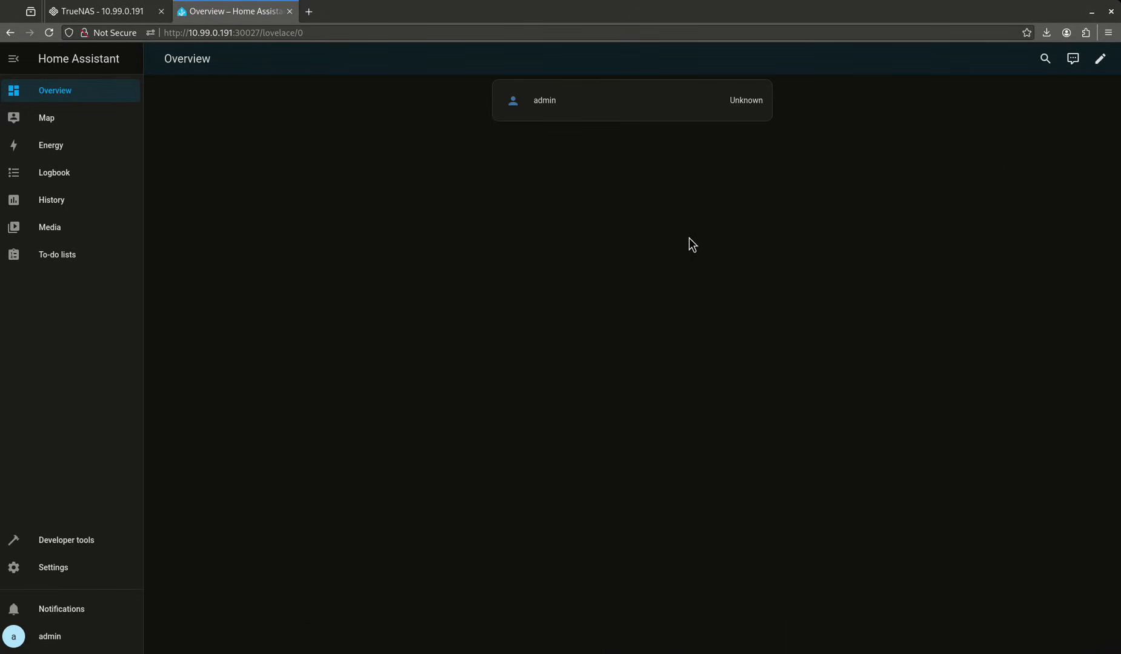
{"action": "mouse_move", "coordinate": [425, 95]}
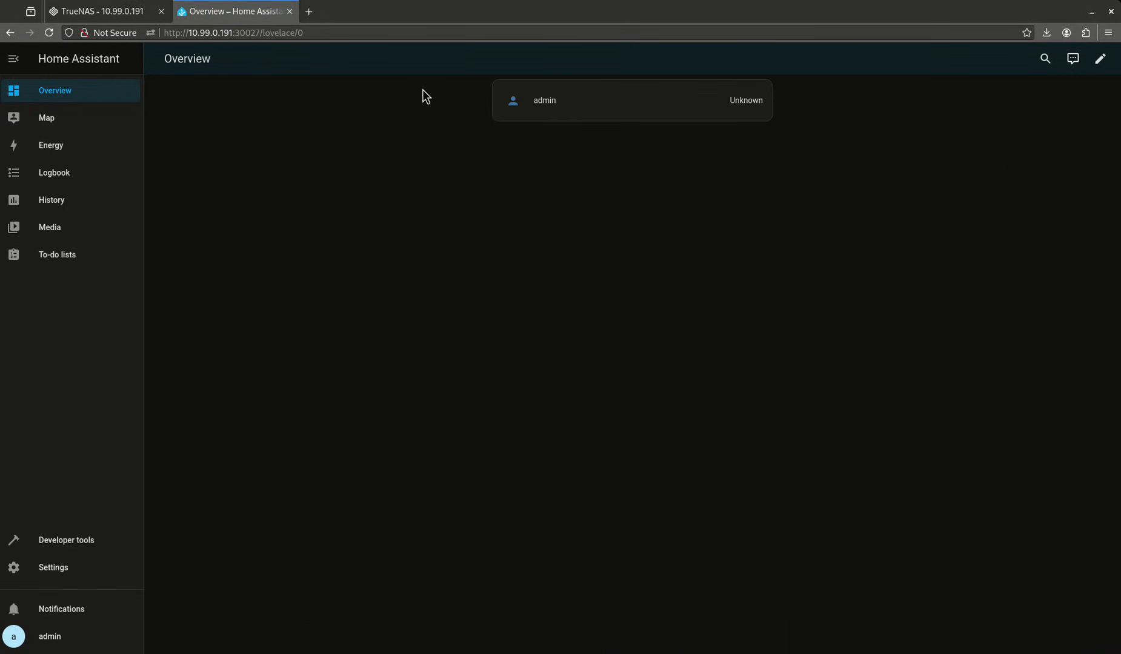